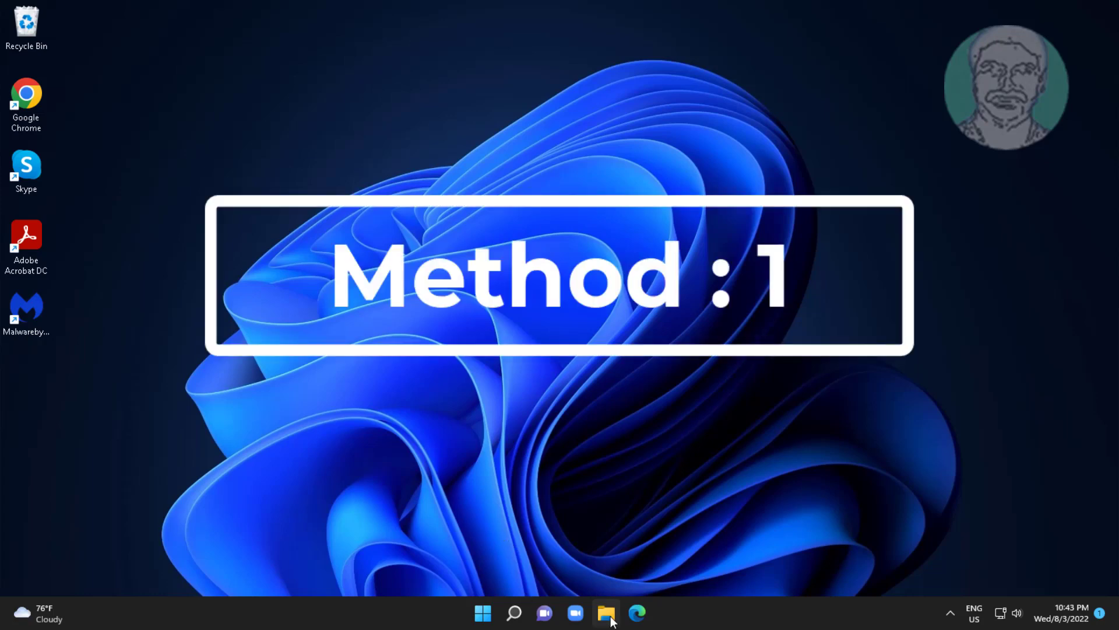
- Browse File Explorer to C:\Windows\System32 and scroll down to the WinBioPlugIns folder
click(607, 613)
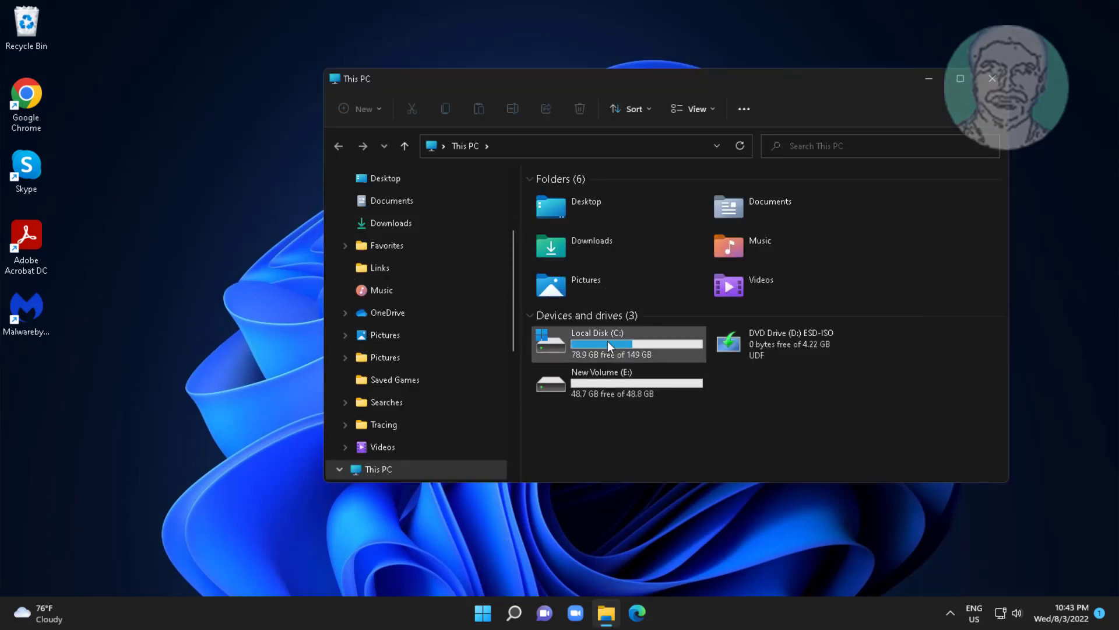
double_click(597, 333)
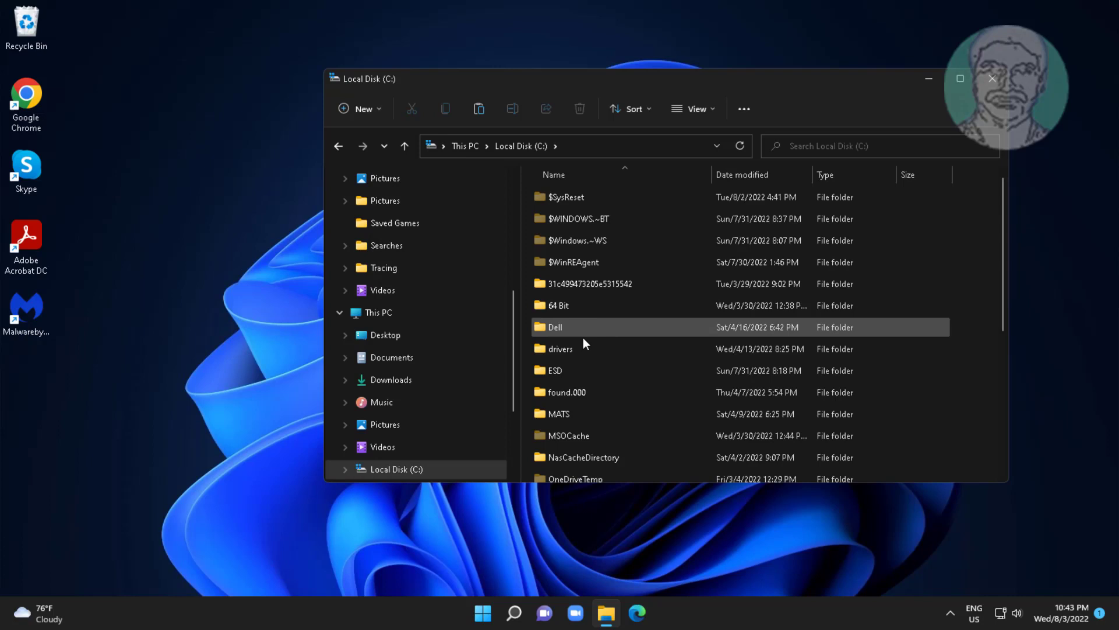
scroll(down, 3)
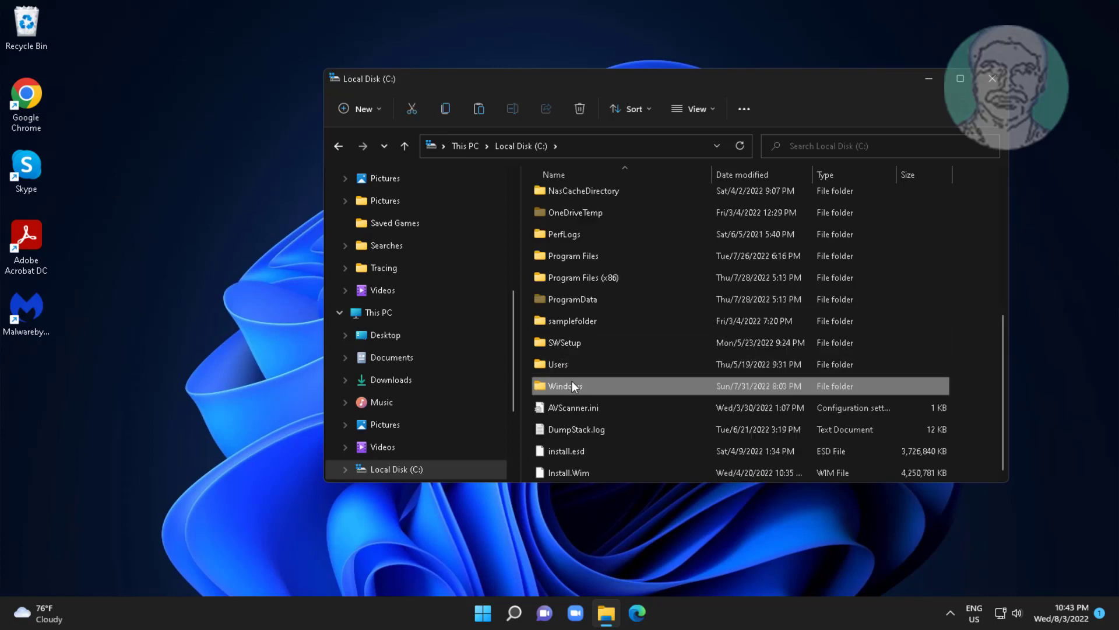
double_click(563, 385)
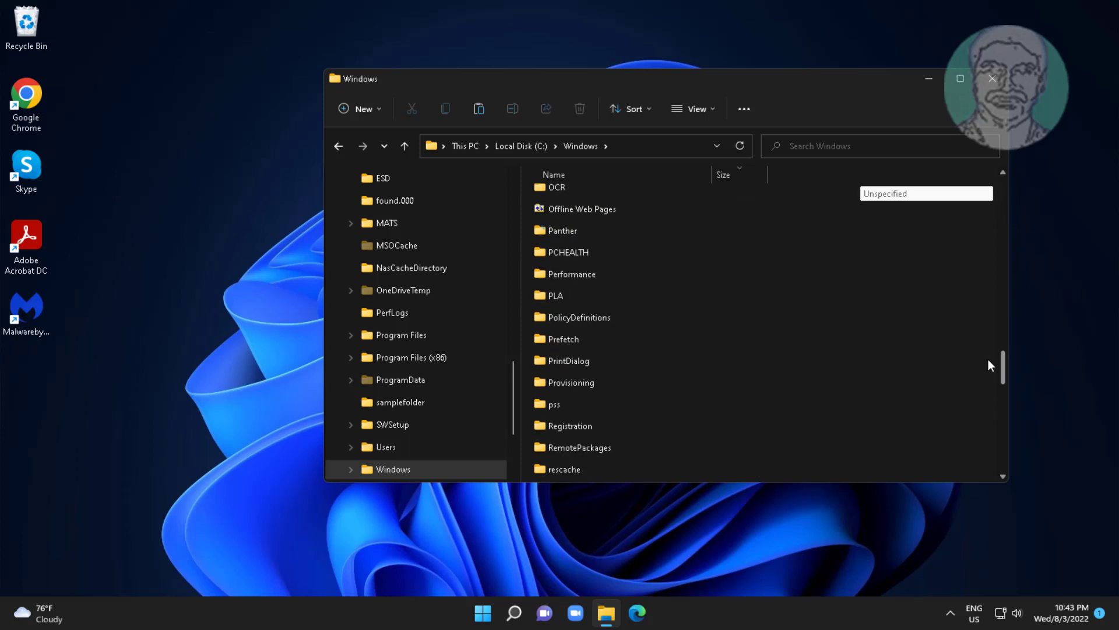
scroll(down, 3)
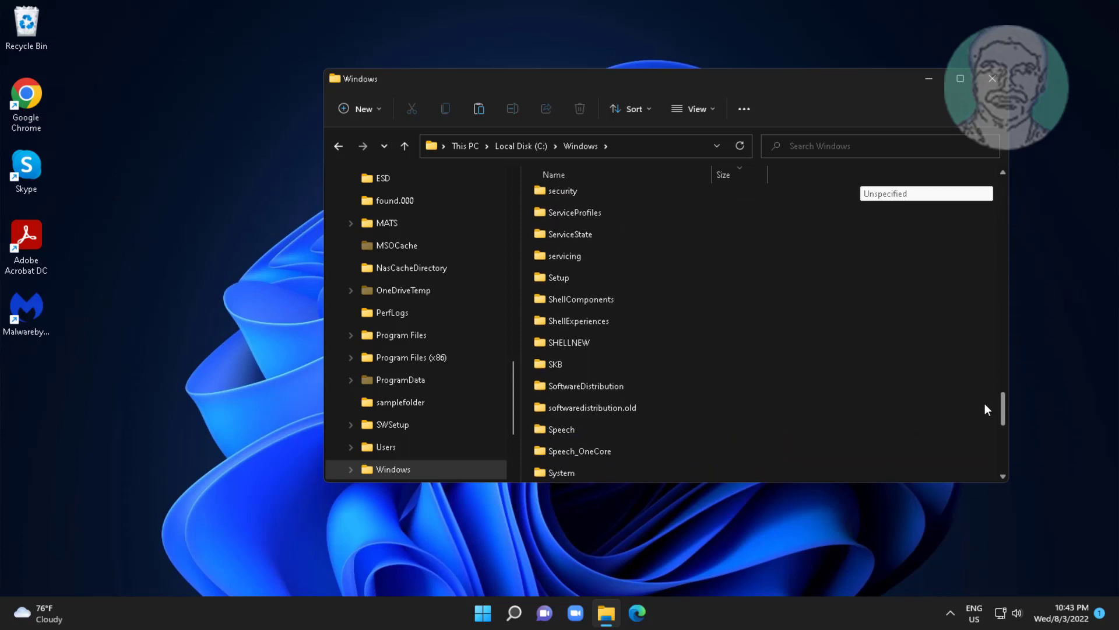
scroll(down, 3)
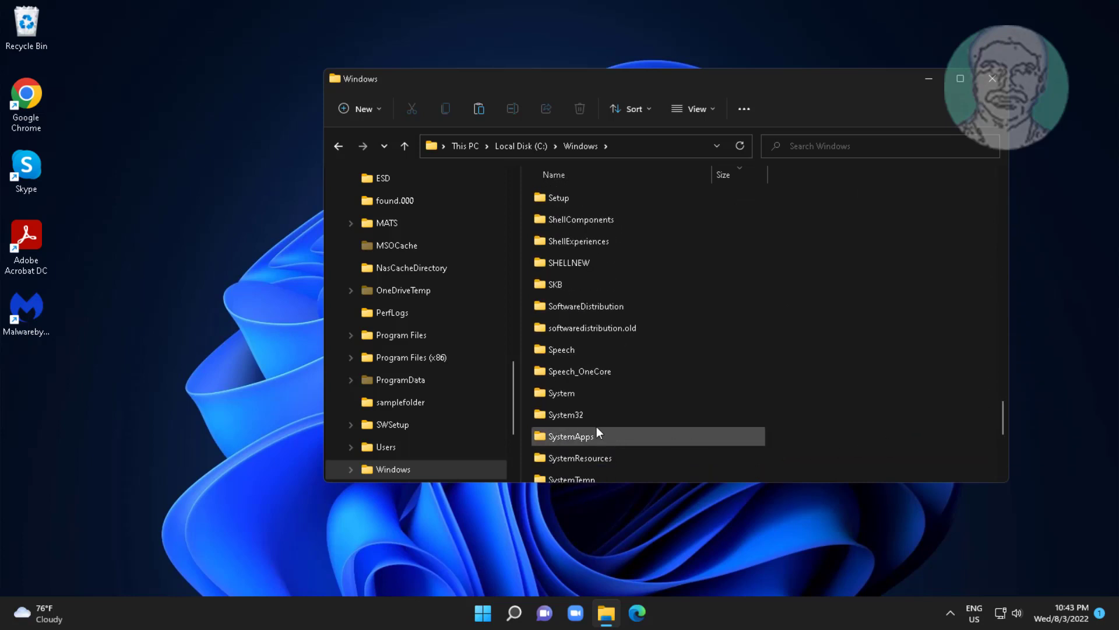
mouse_move(585, 413)
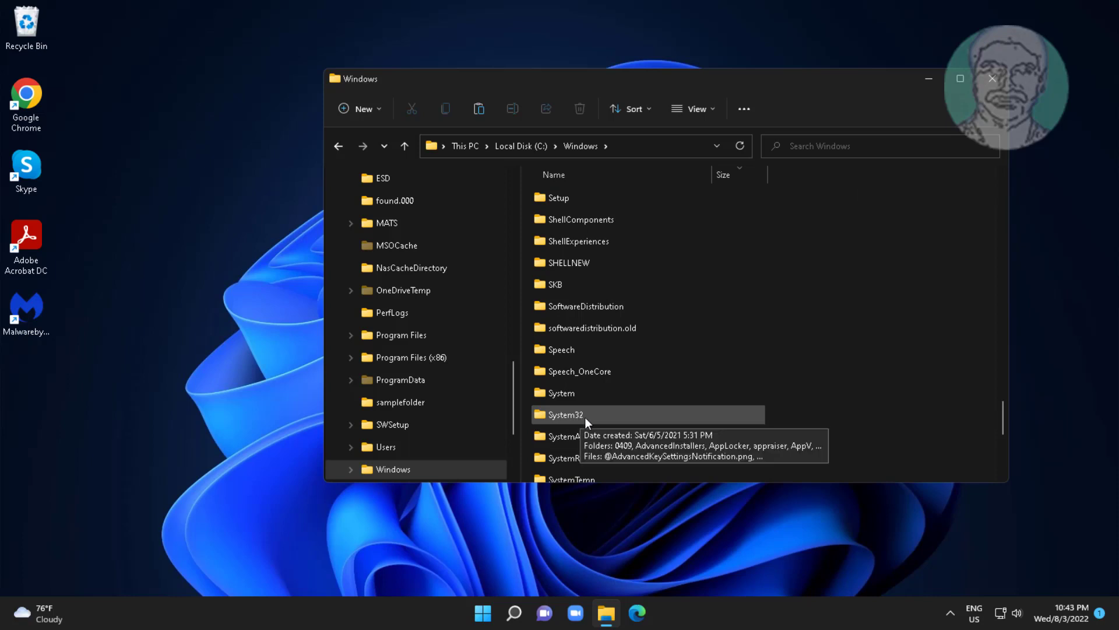
double_click(563, 414)
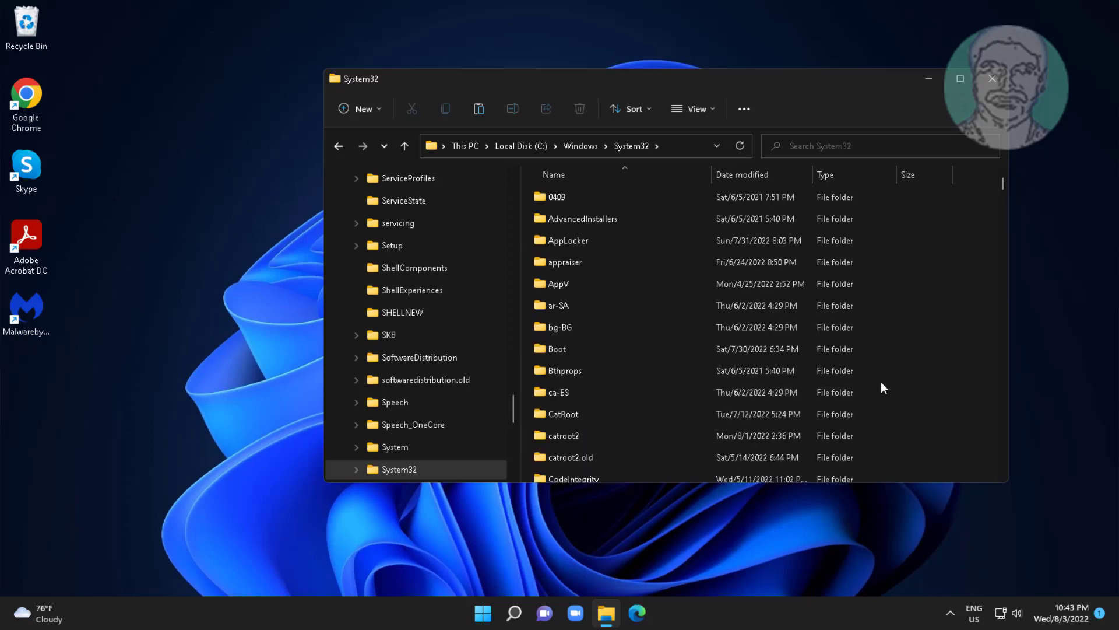
mouse_move(1059, 427)
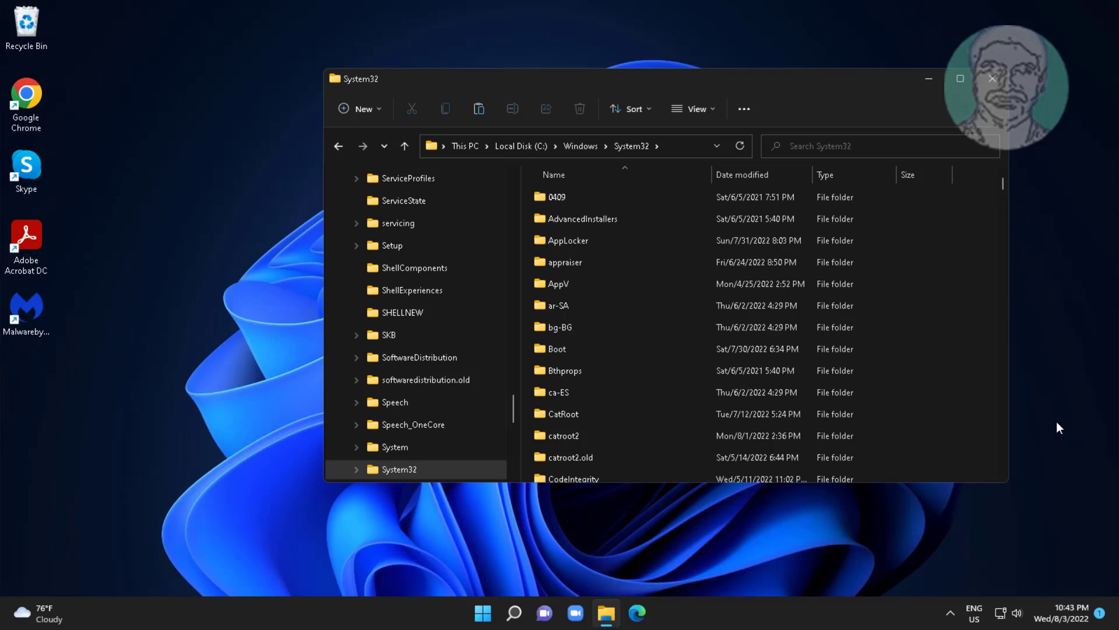
scroll(down, 3)
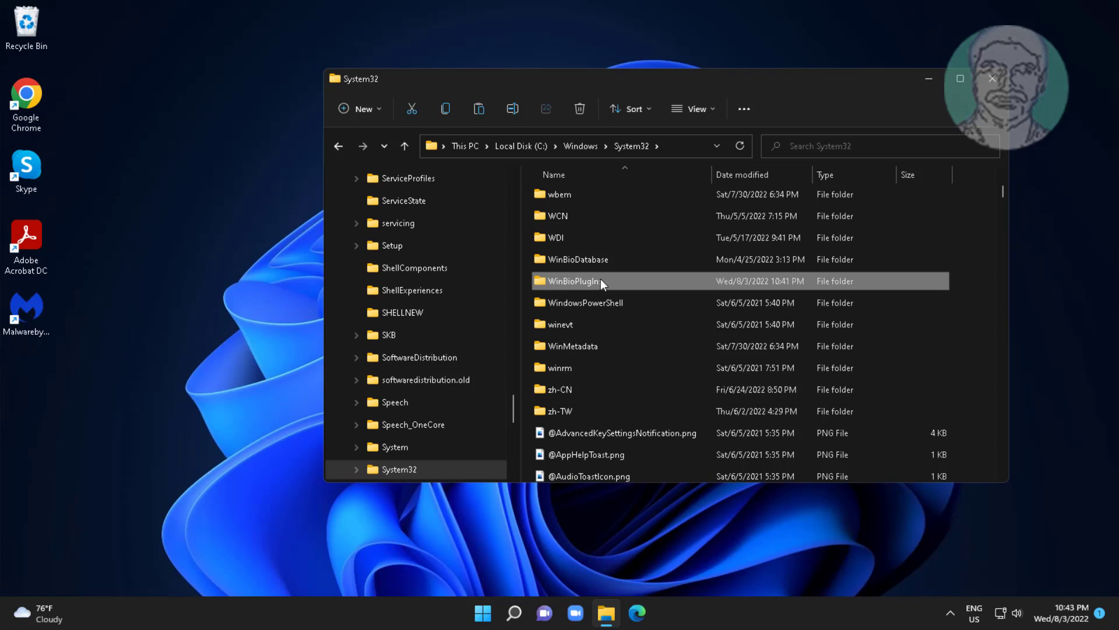
- Go into WinBioPlugIns\FaceDriver and show the full options menu for HellowFace.ini
double_click(572, 280)
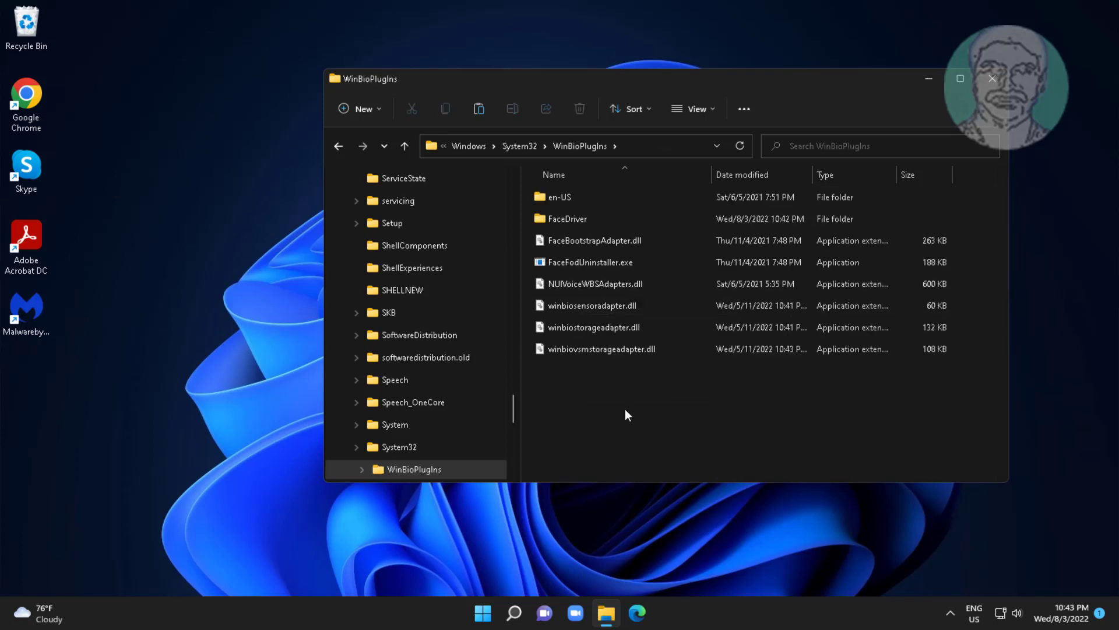
click(567, 219)
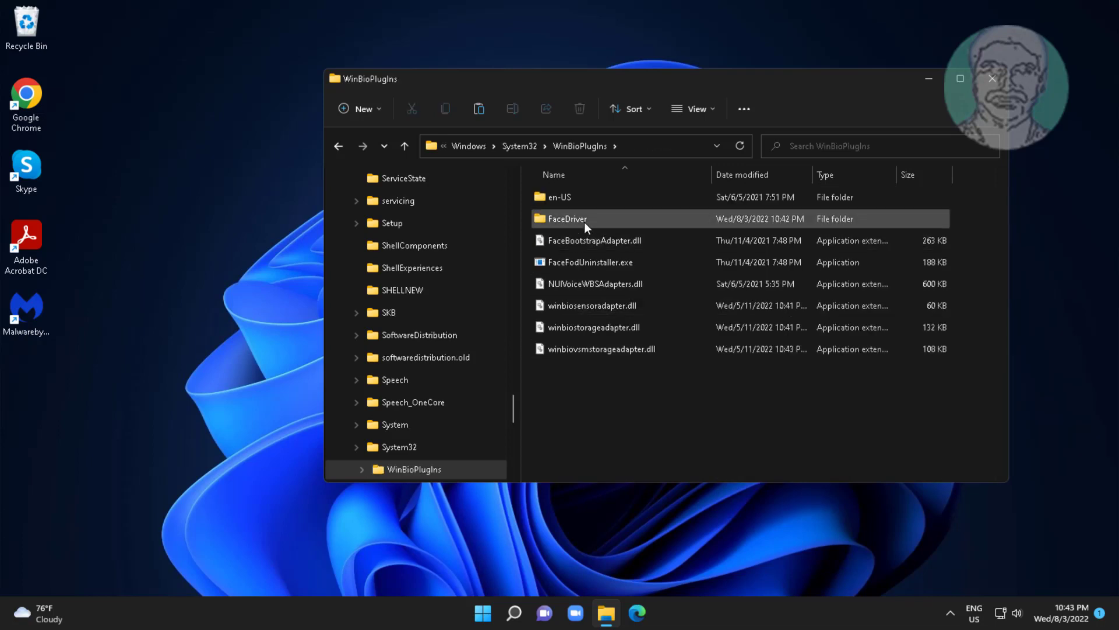
double_click(566, 218)
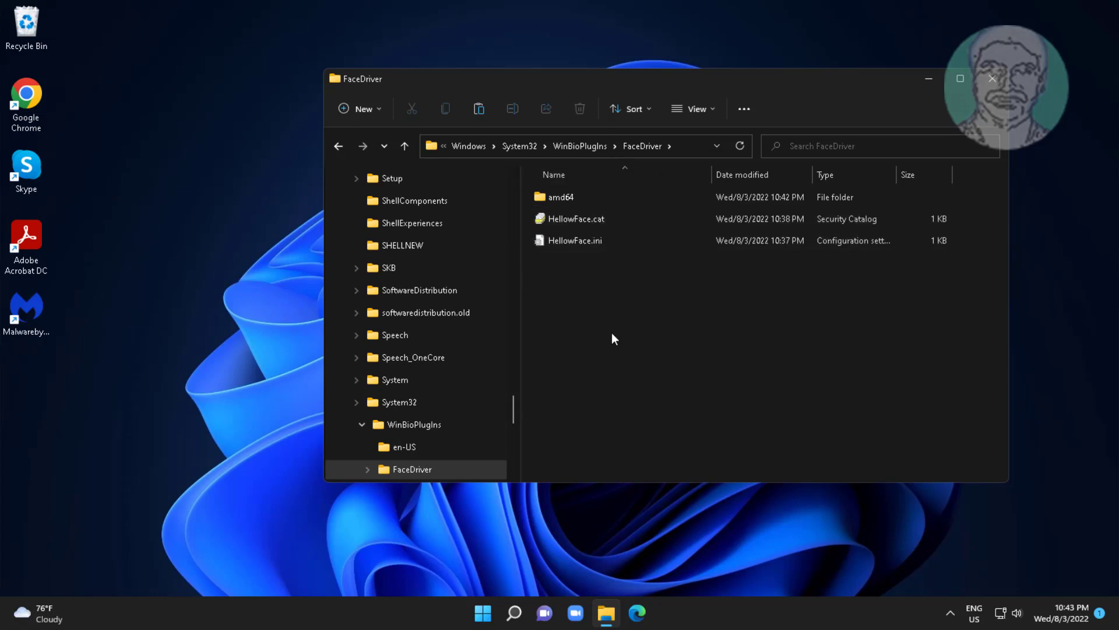
click(575, 240)
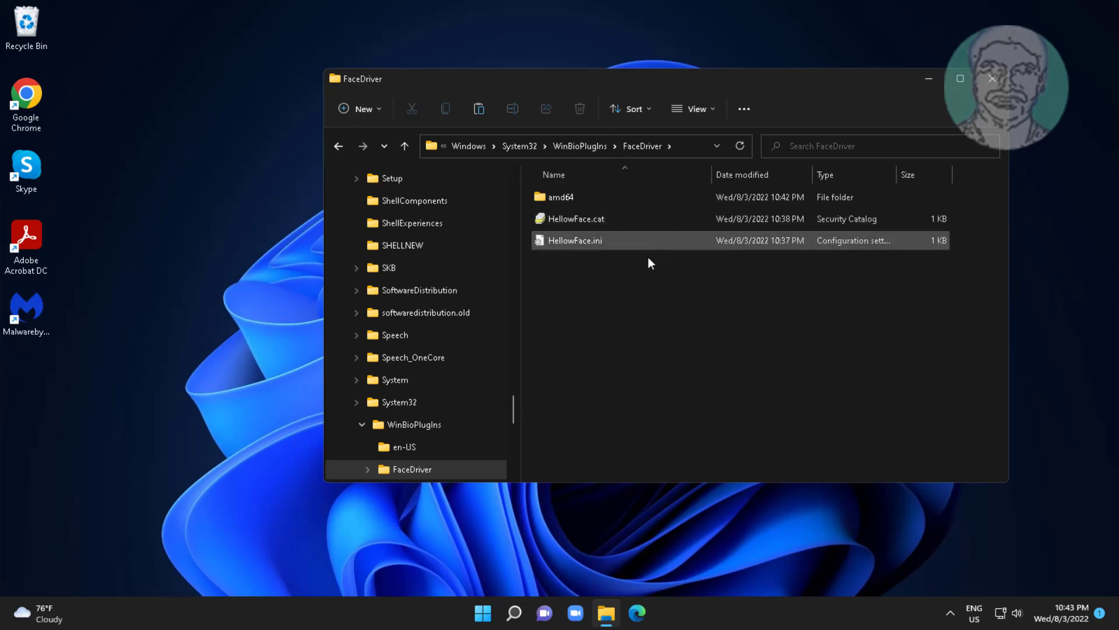
click(574, 241)
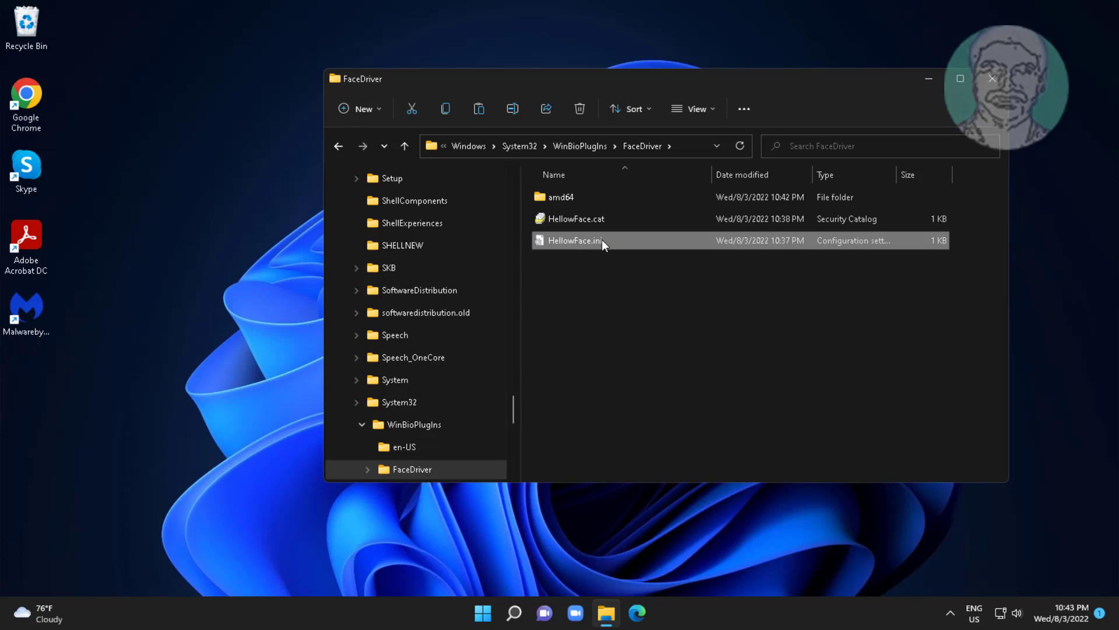
right_click(575, 241)
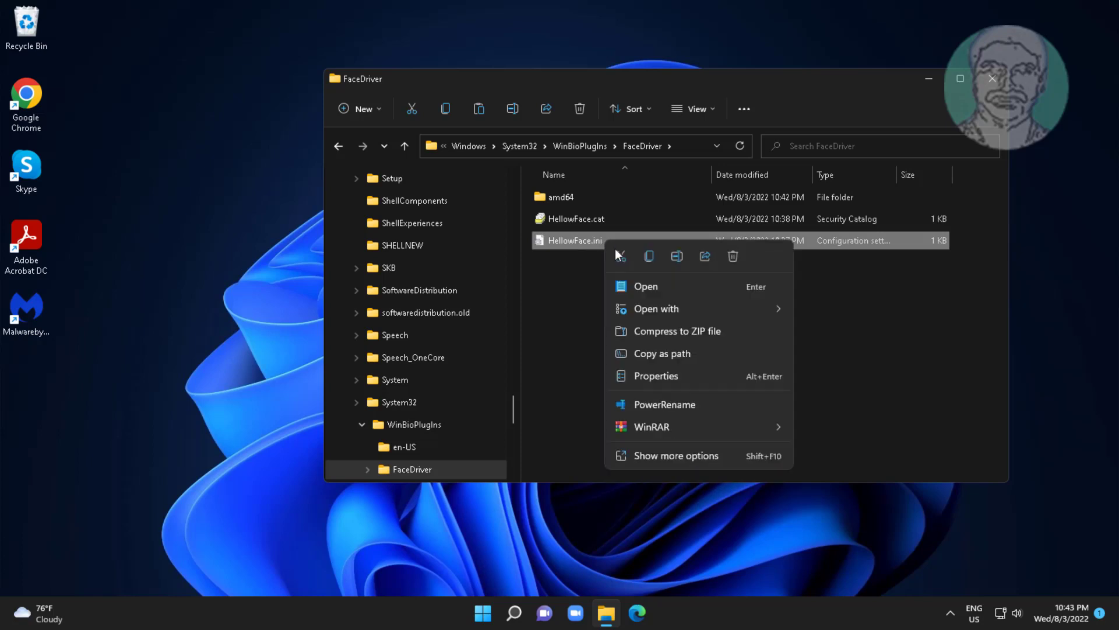
click(675, 455)
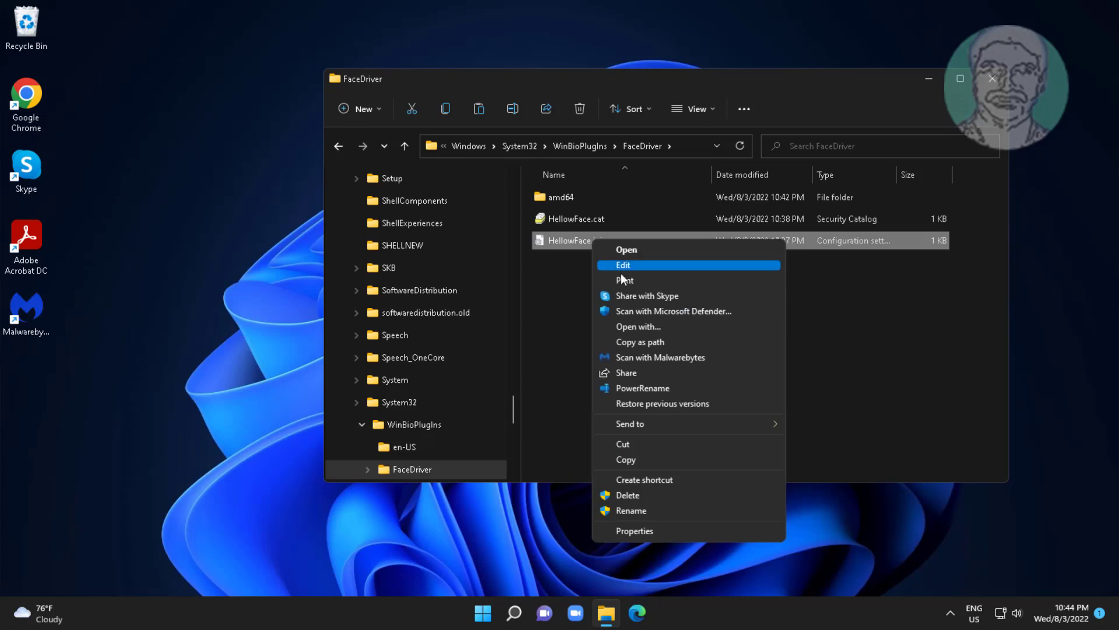
mouse_move(674, 249)
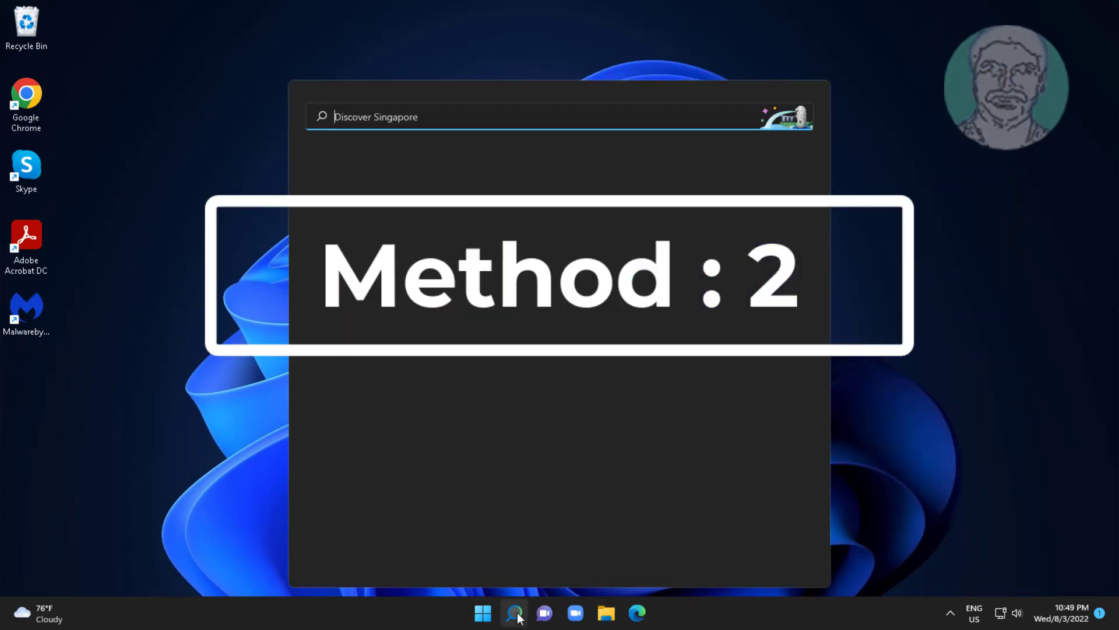
- Search 'serv' in Windows Search and launch the Services console
text(serv)
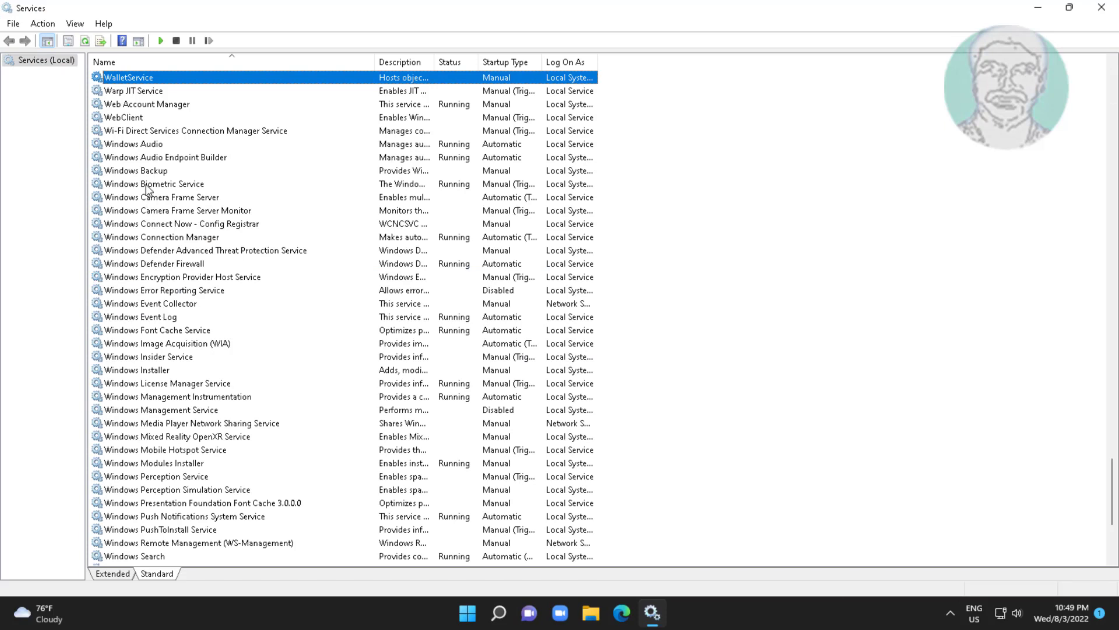
- Stop Windows Biometric Service from its properties dialog, then close the dialog
click(153, 183)
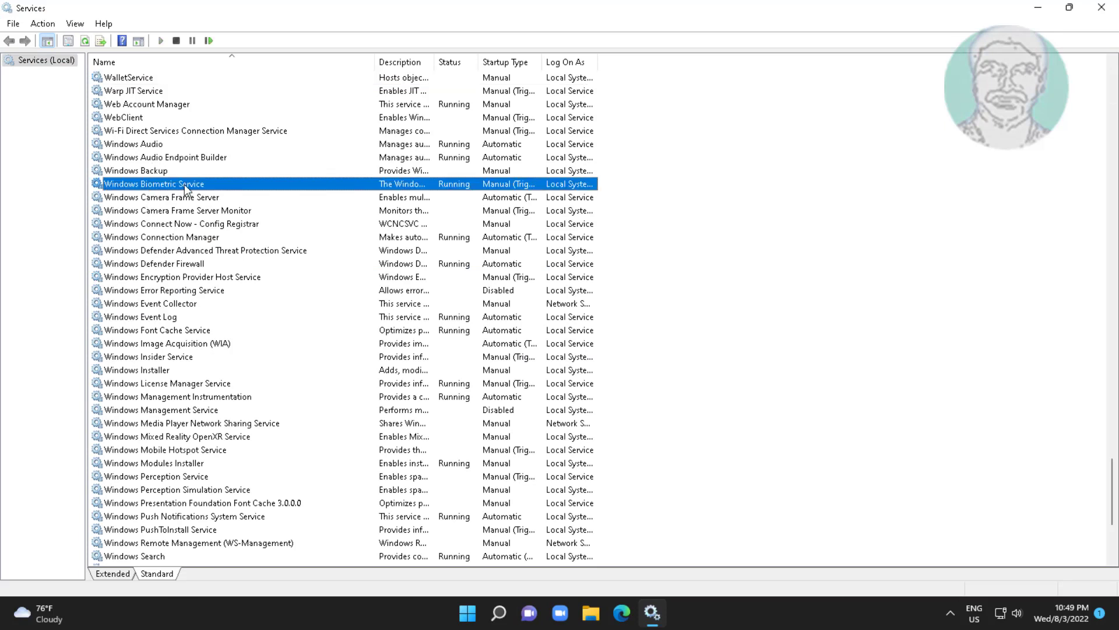
double_click(153, 183)
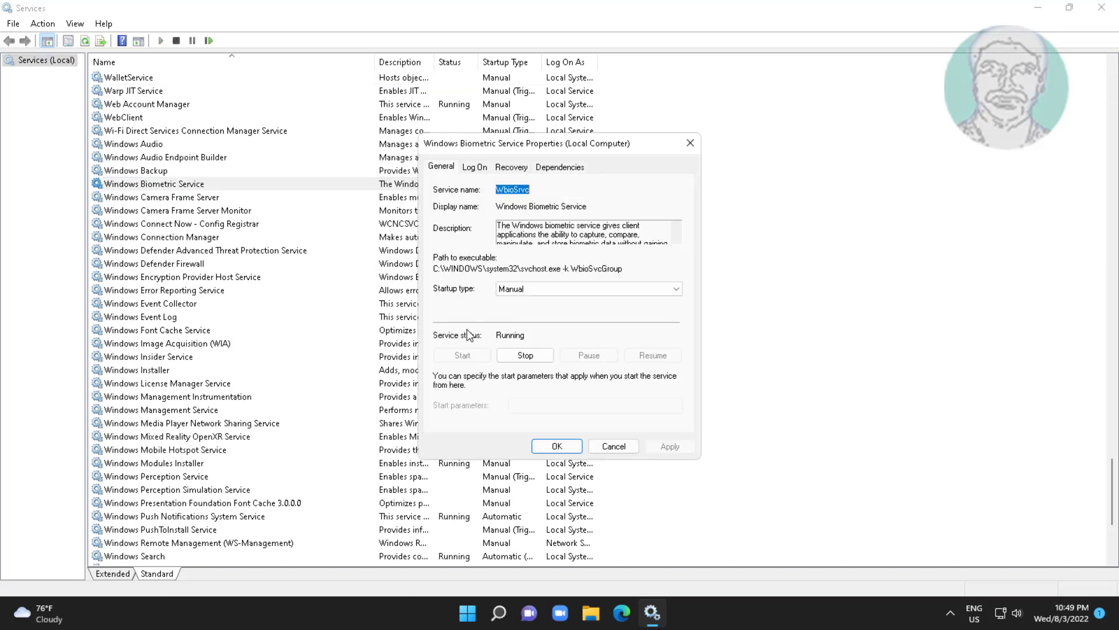
click(524, 355)
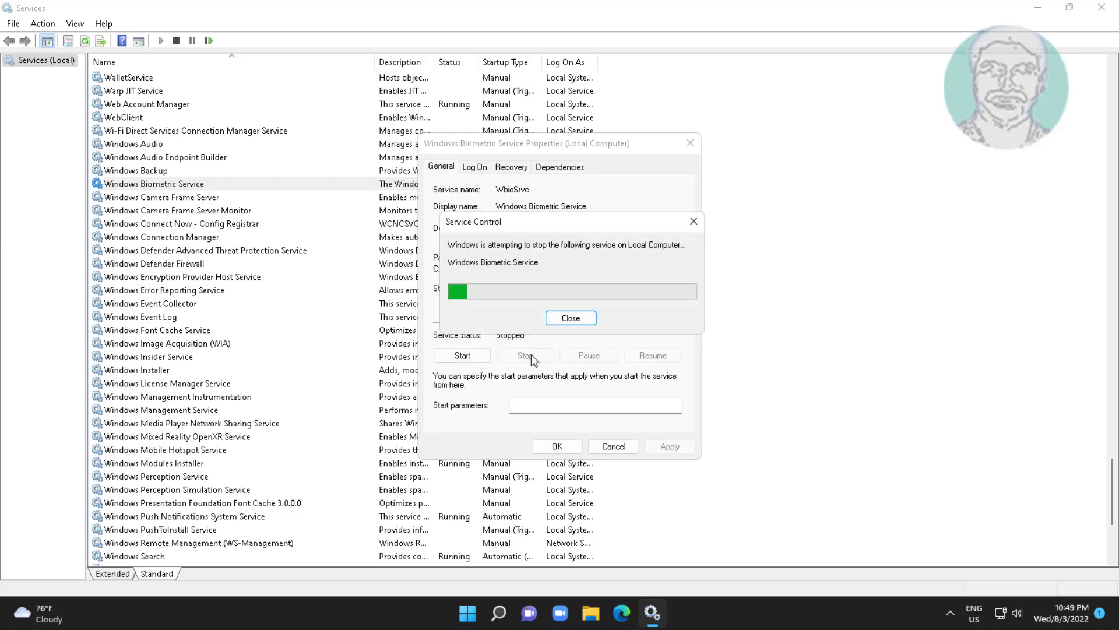
click(570, 318)
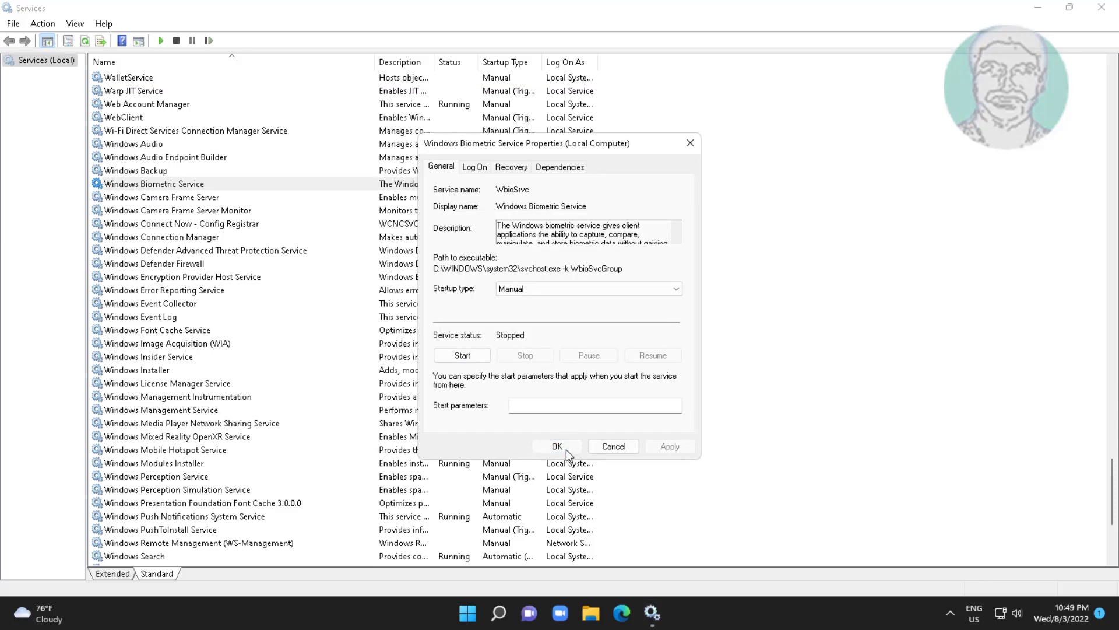
click(556, 445)
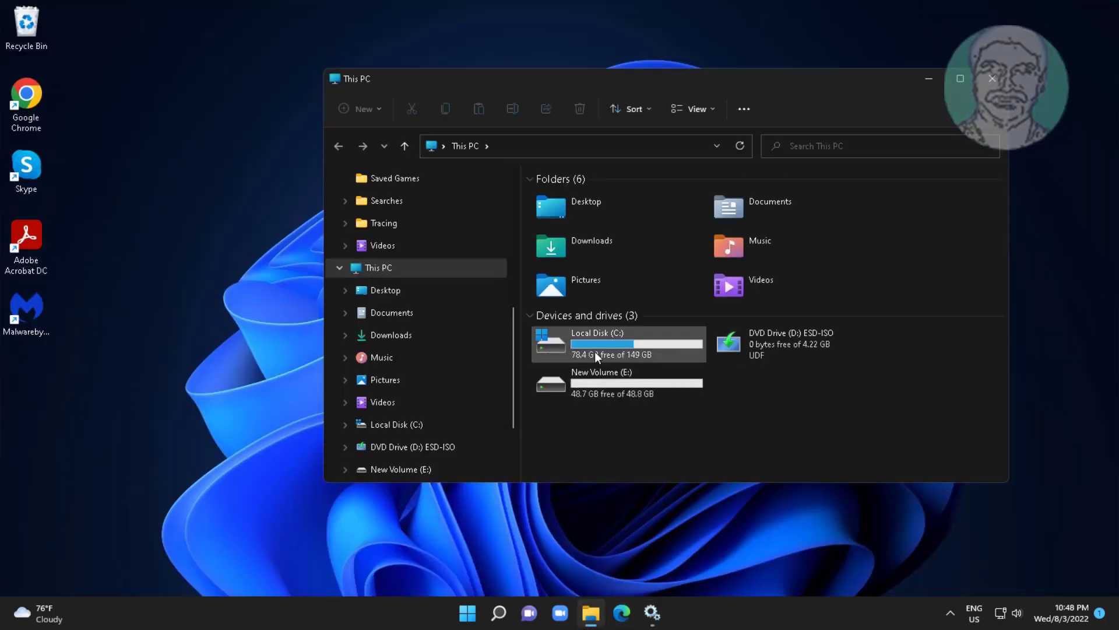
- Browse from Local Disk (C:) into Windows\System32 in File Explorer
double_click(597, 343)
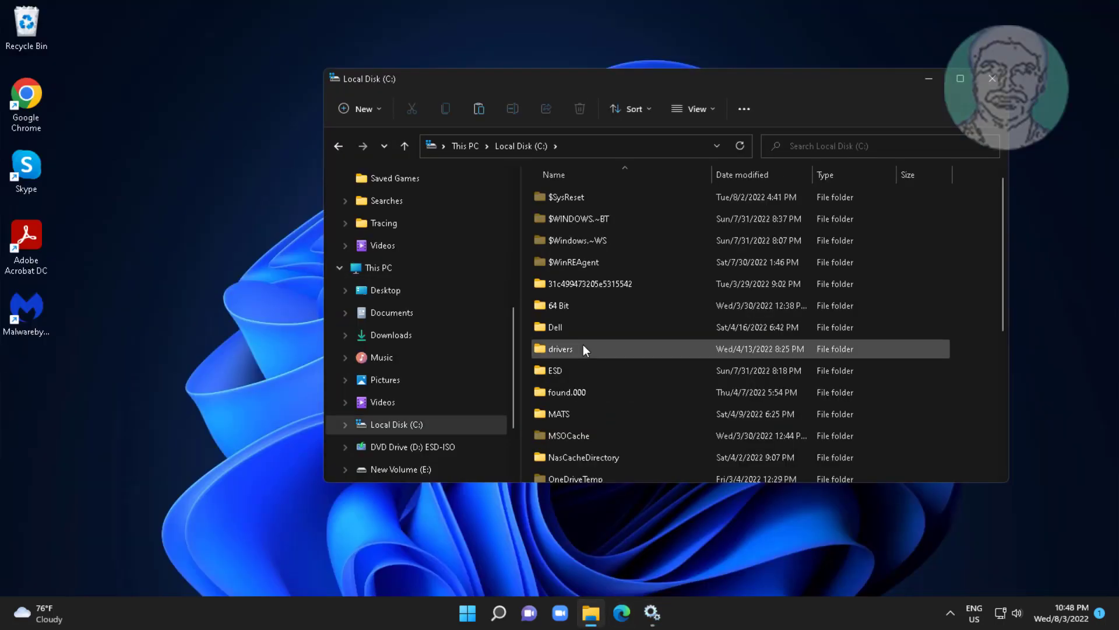
scroll(down, 3)
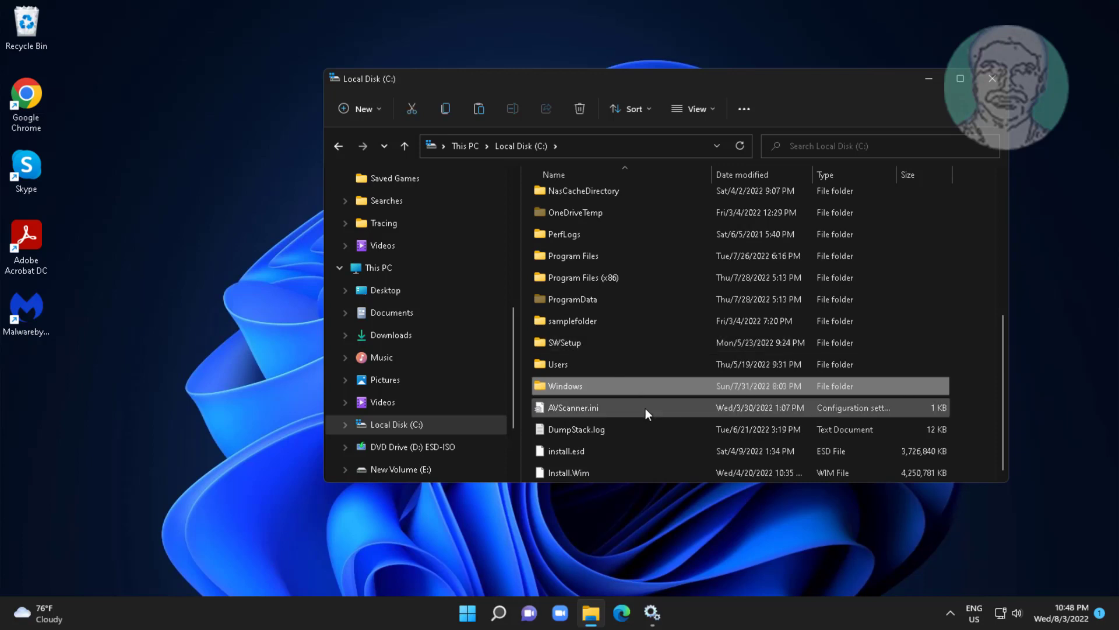
double_click(565, 385)
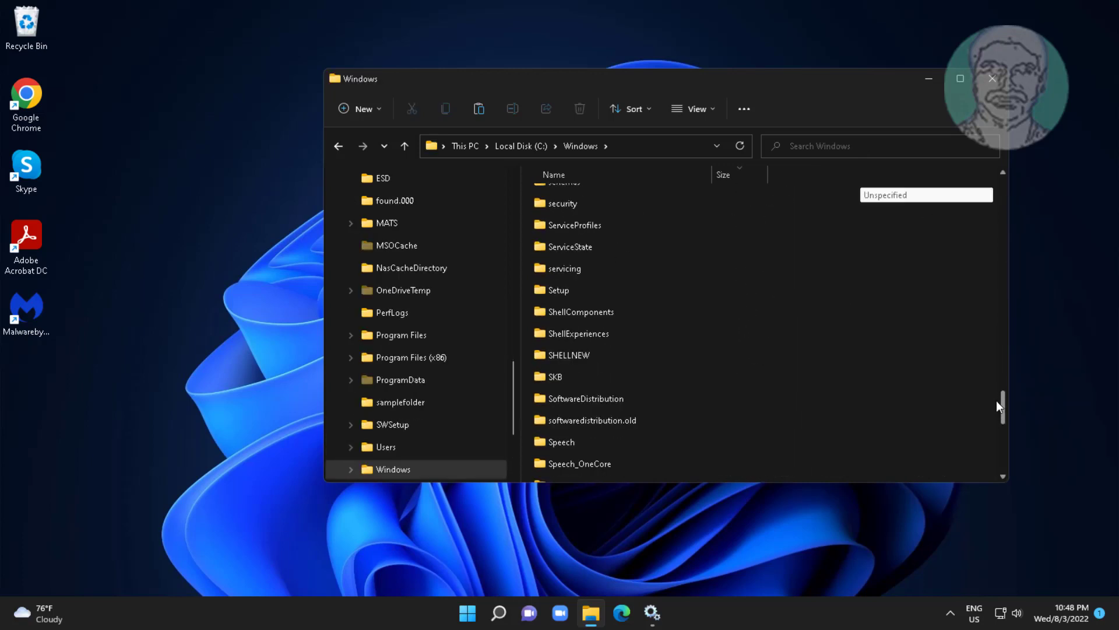
scroll(down, 3)
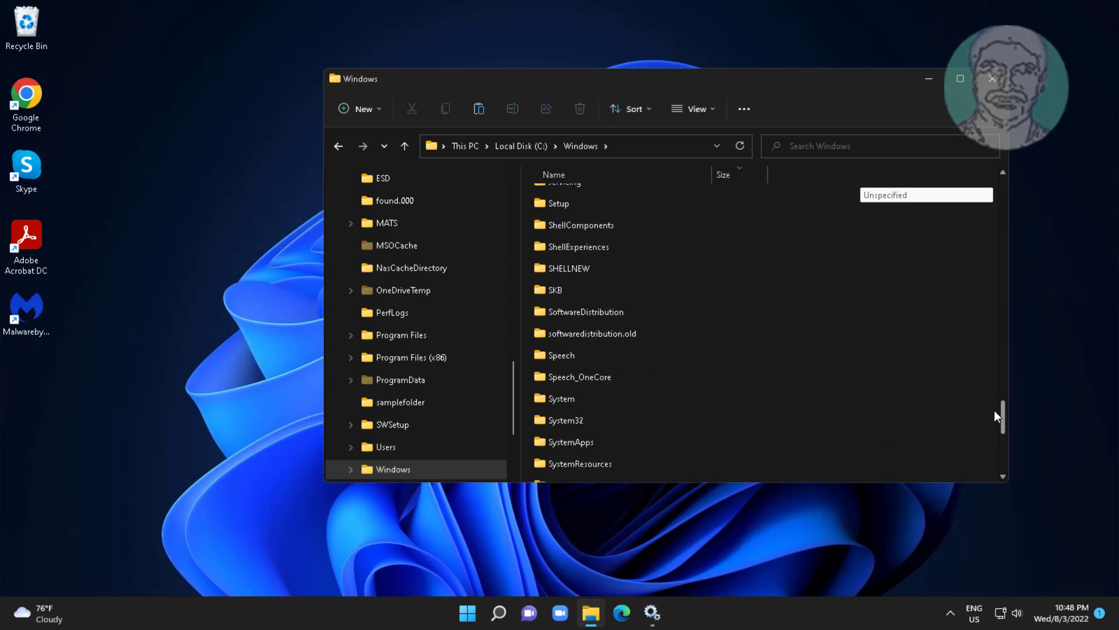
click(565, 420)
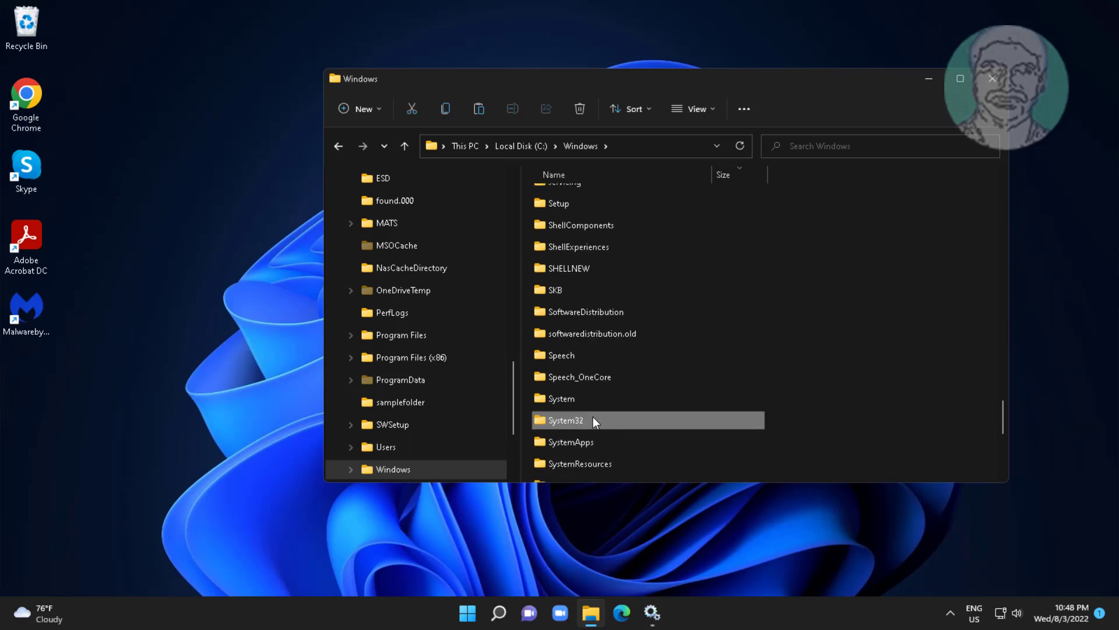
double_click(566, 419)
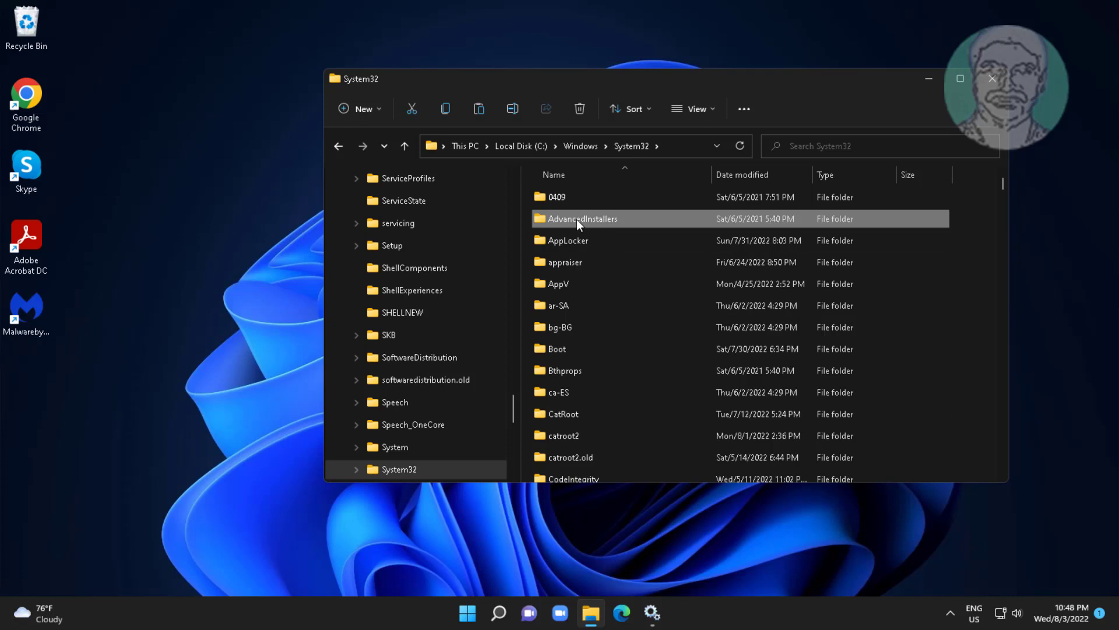
scroll(down, 3)
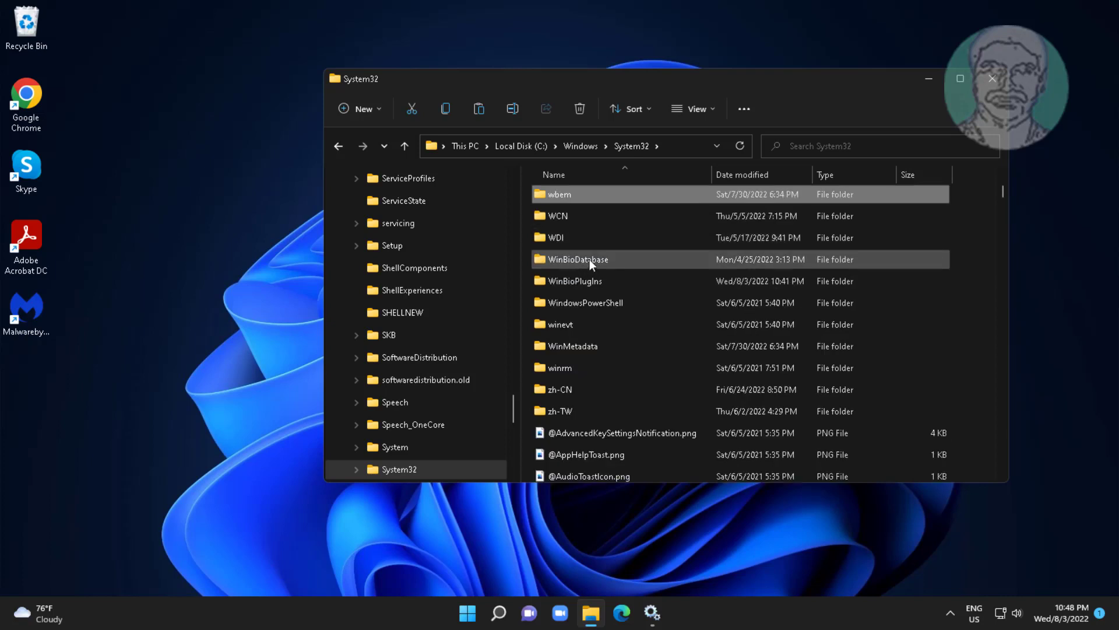
- Delete the .DAT file in WinBioDatabase, then return to Services
double_click(577, 259)
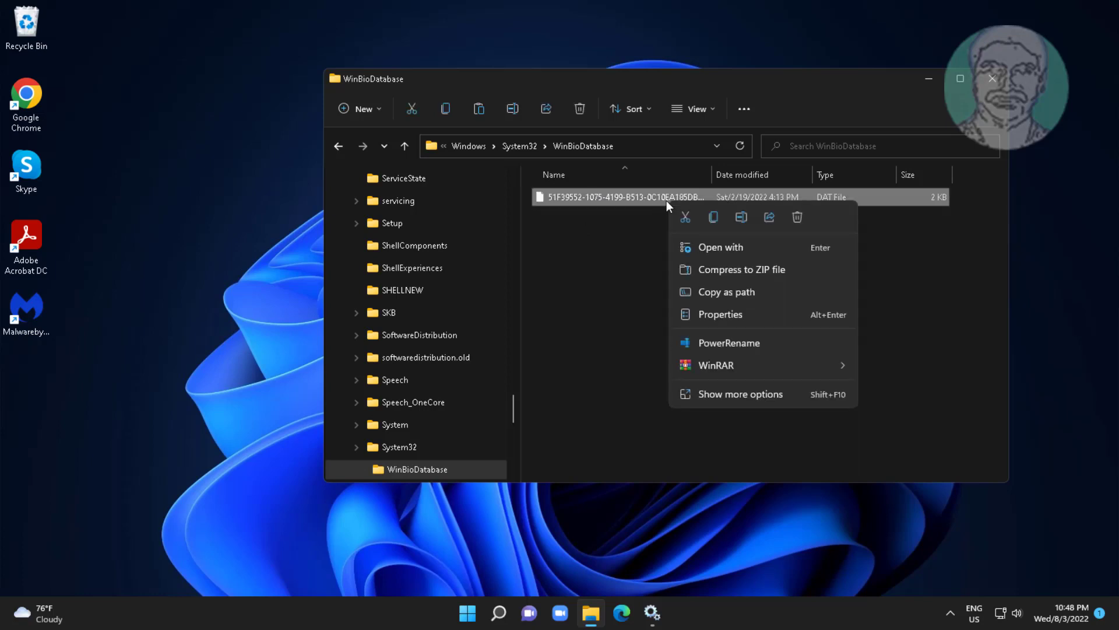
click(797, 217)
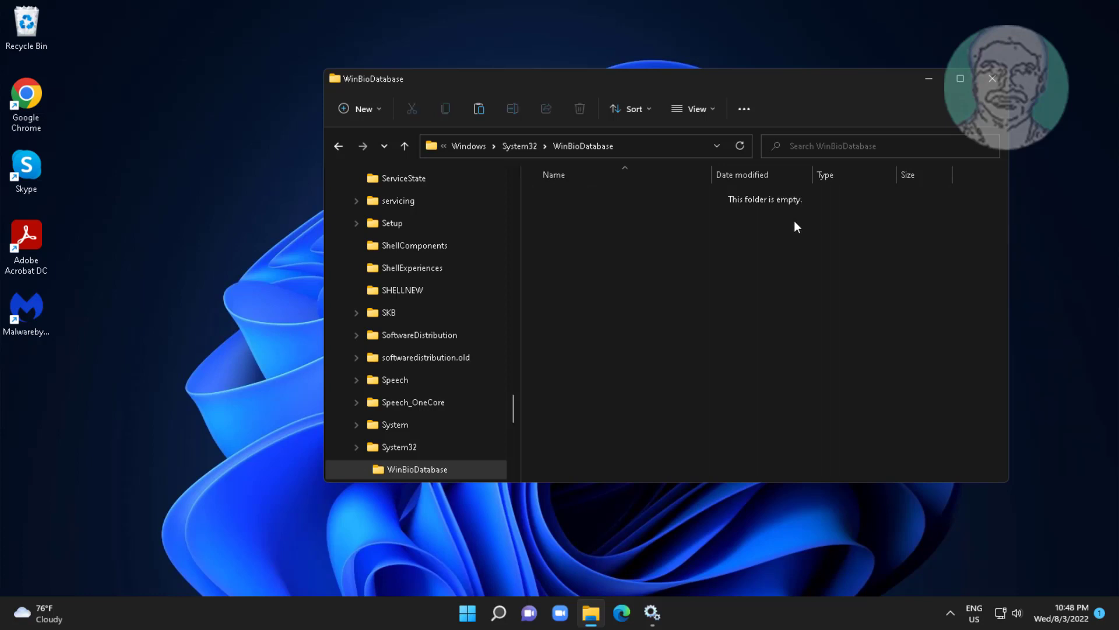
click(992, 78)
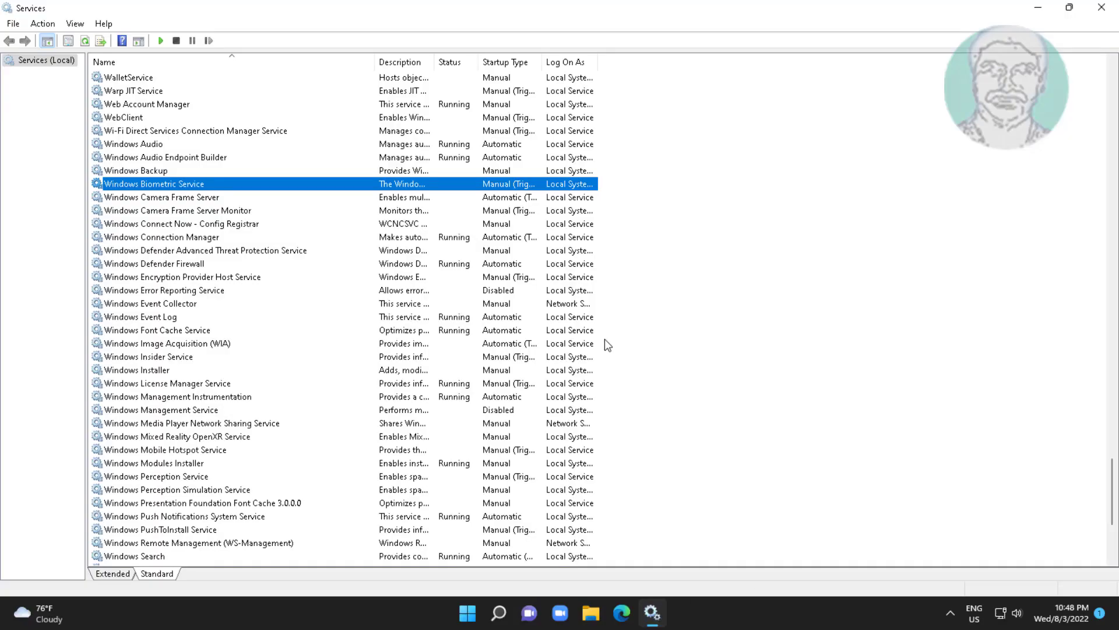
mouse_move(187, 188)
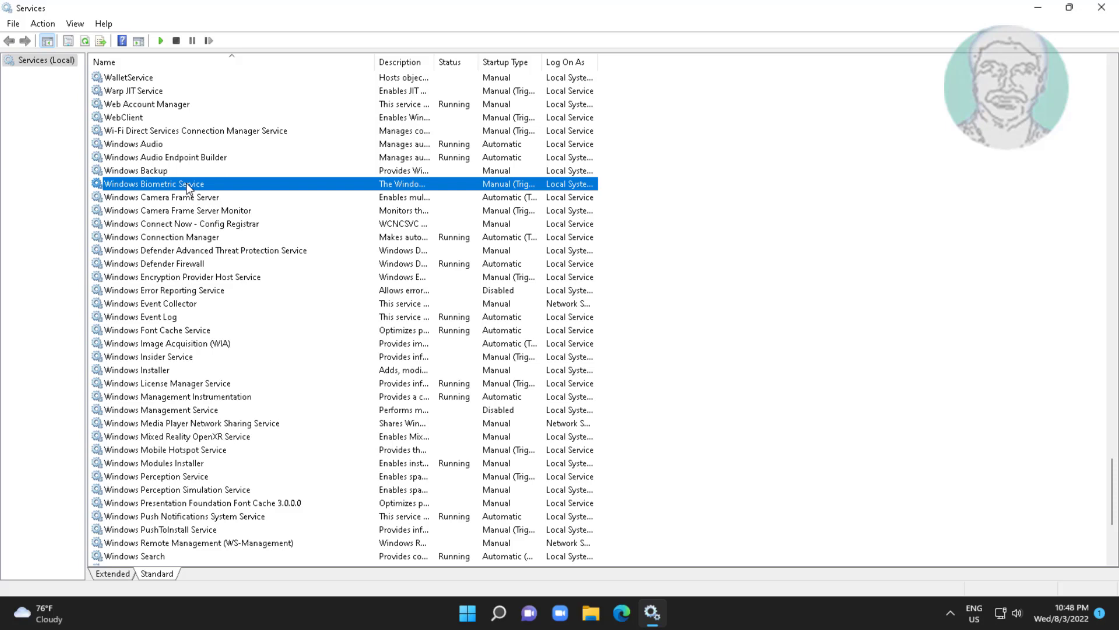
- Start Windows Biometric Service until it shows Running, then close its properties
double_click(152, 183)
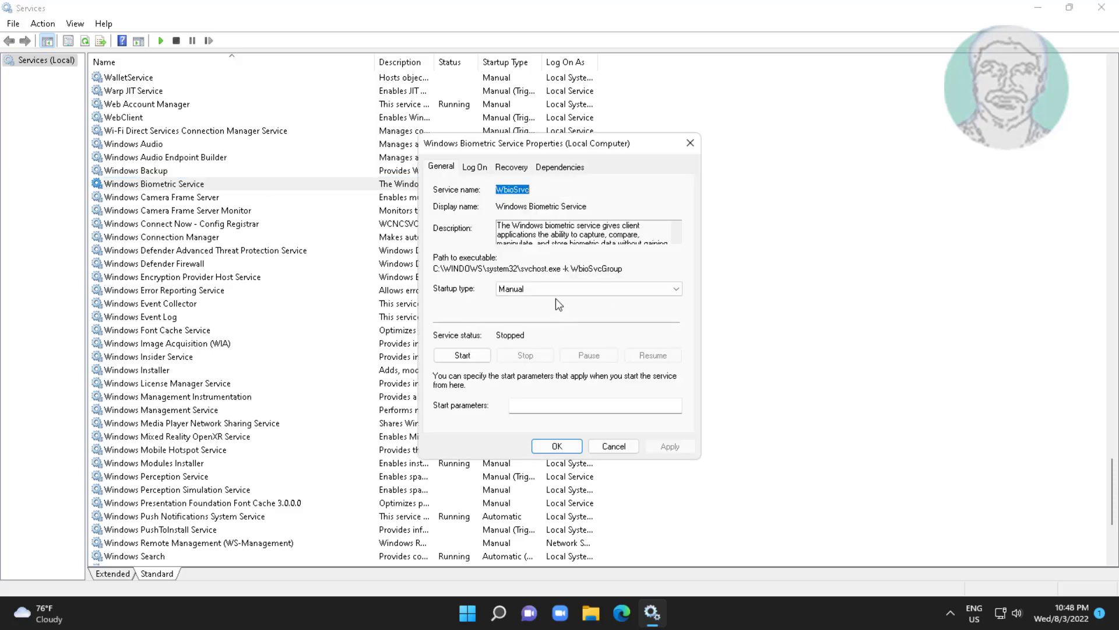
click(461, 355)
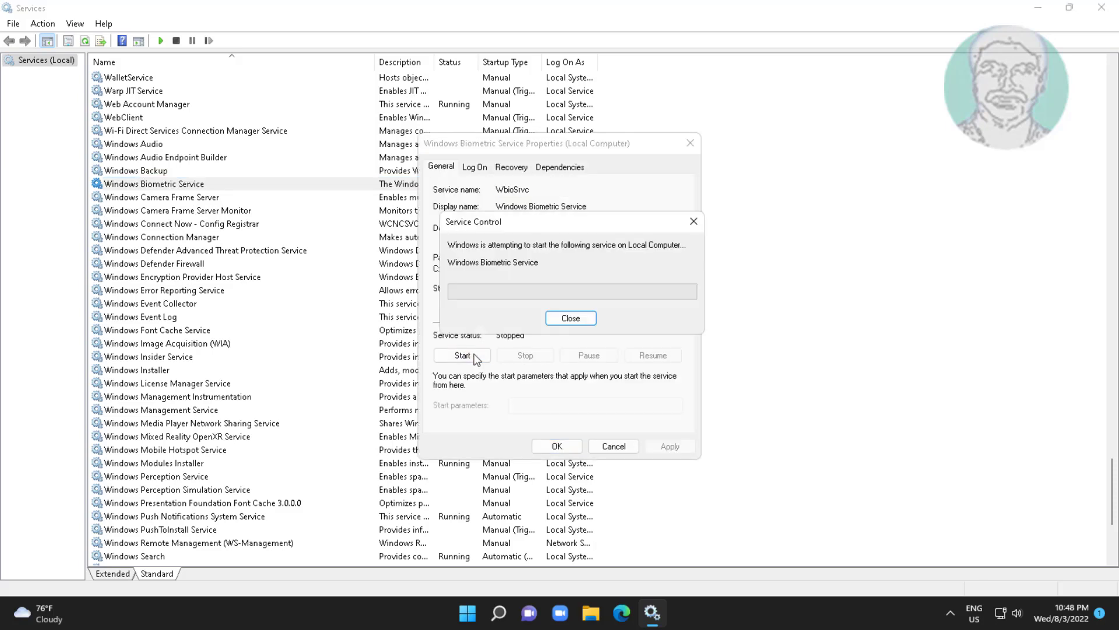
click(569, 318)
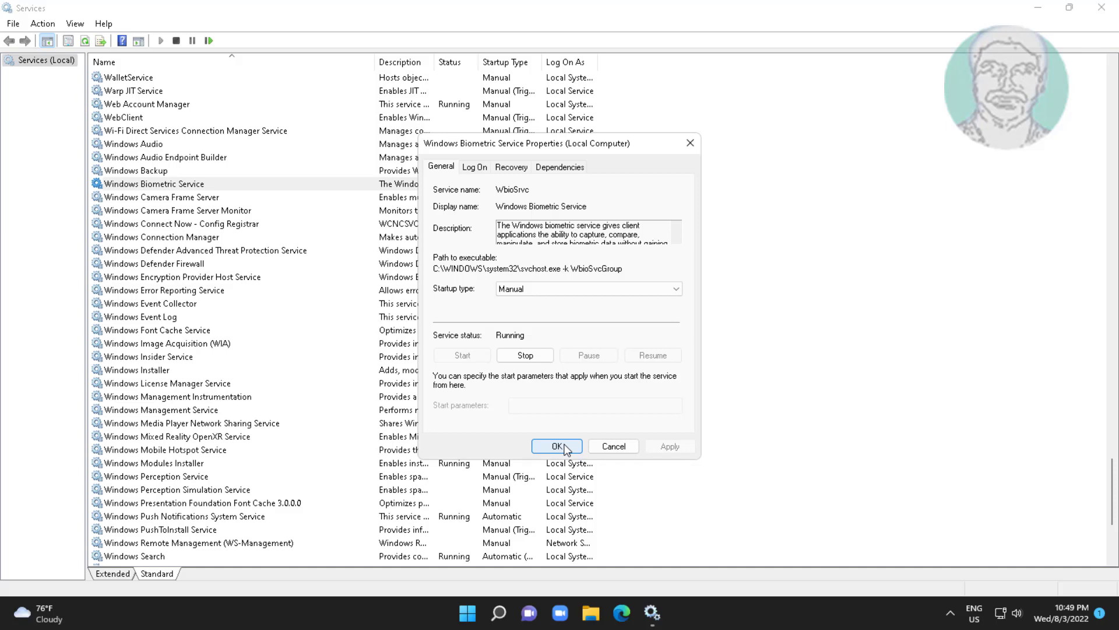
click(557, 445)
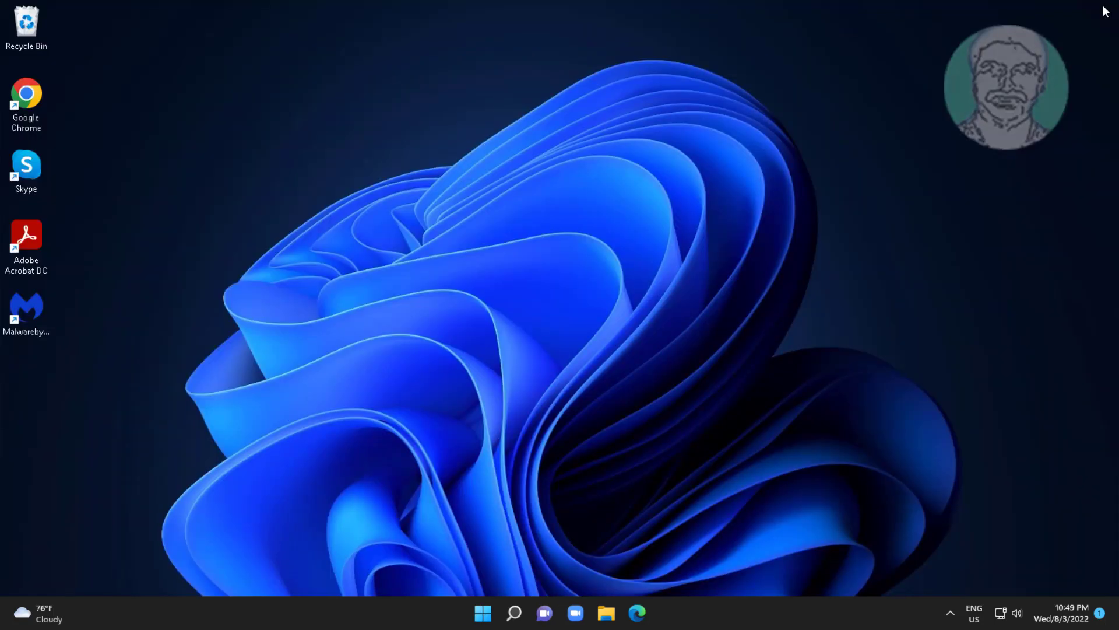
mouse_move(485, 548)
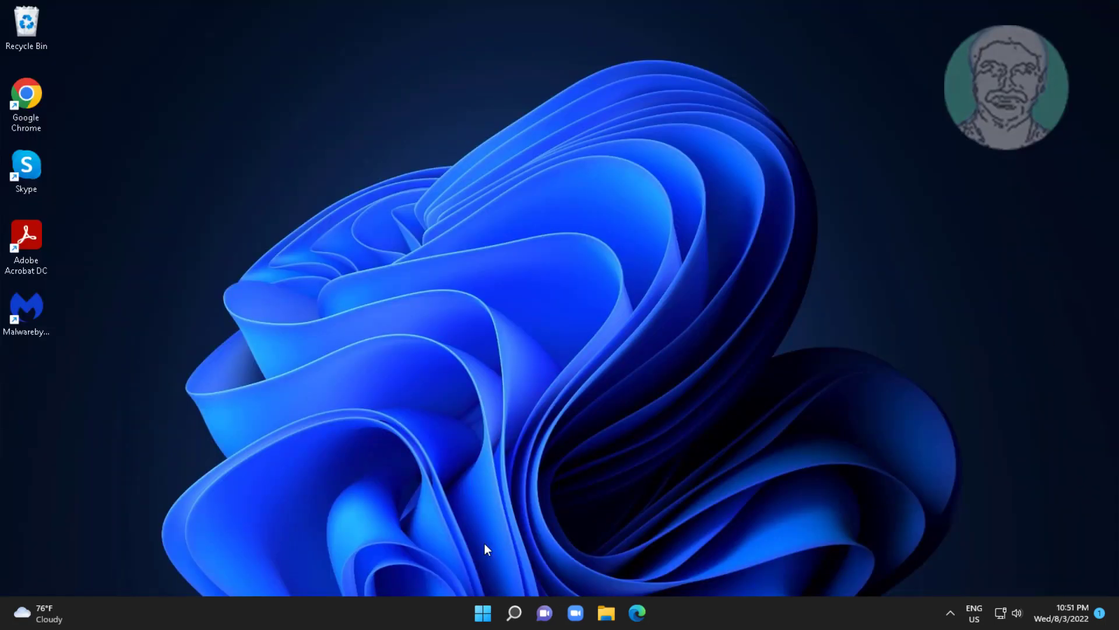
- Launch the pinned Settings app from the Start menu
click(482, 613)
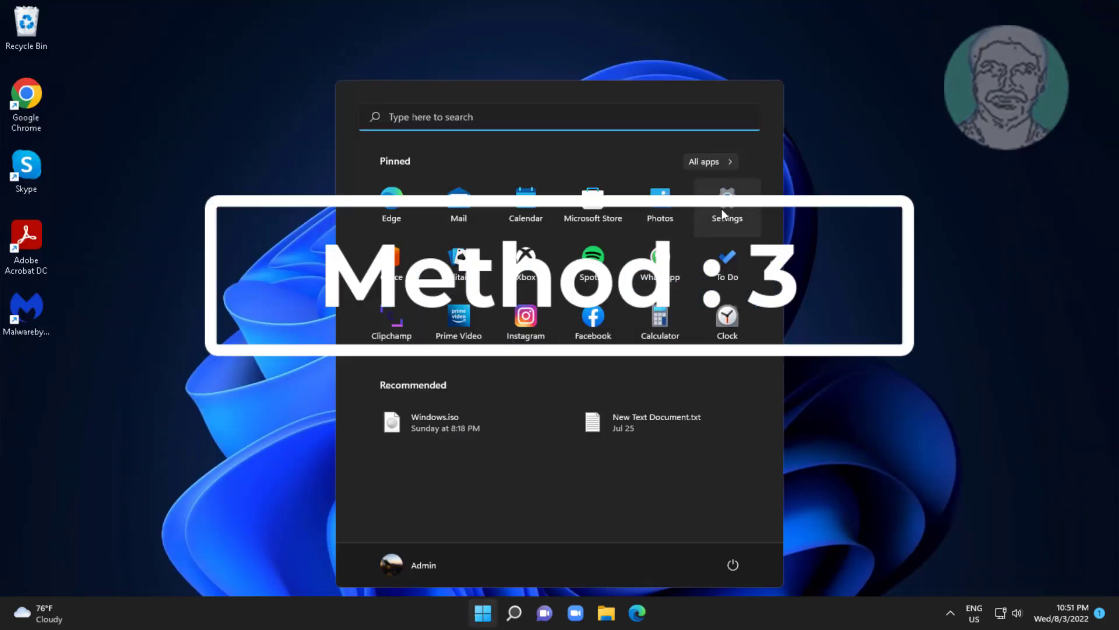
click(726, 200)
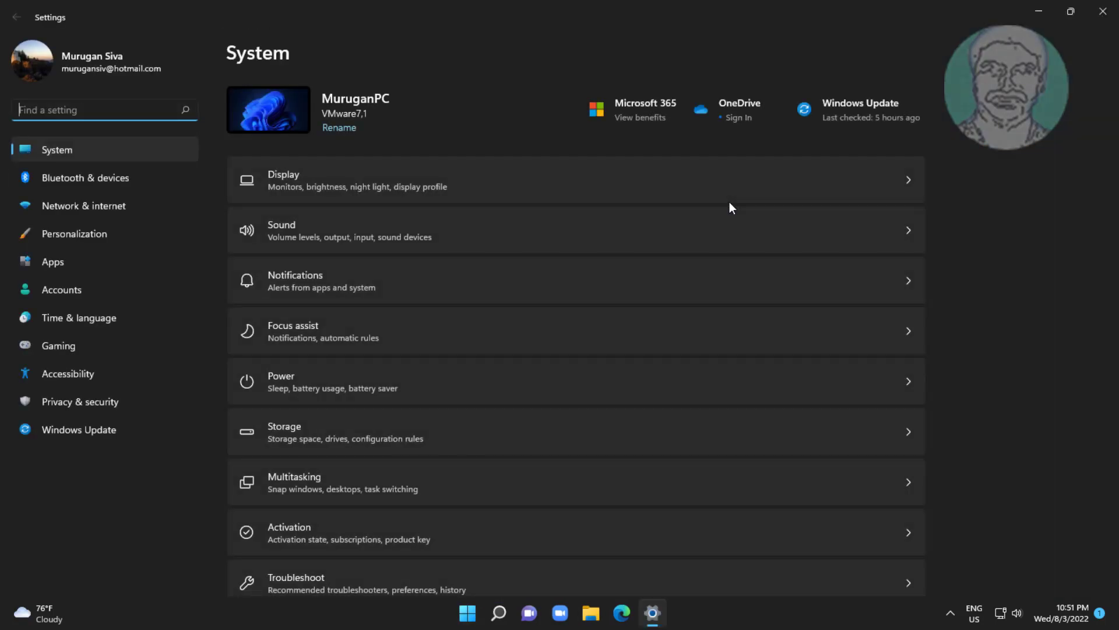
- Search installed optional features for 'windows hello face', then bring up View features
click(51, 261)
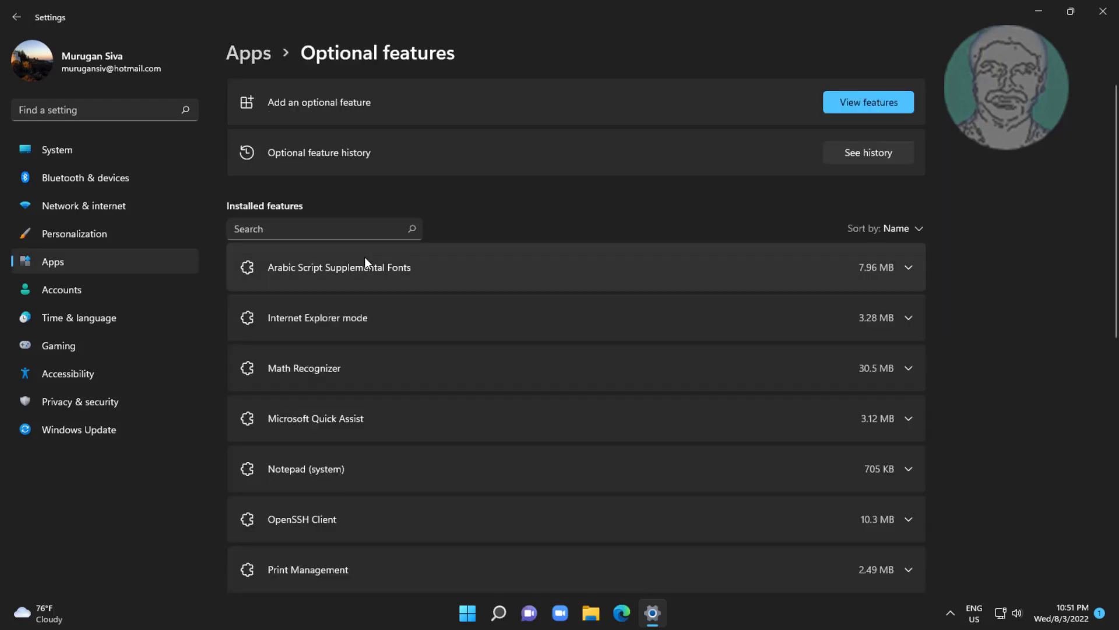
text(wnd)
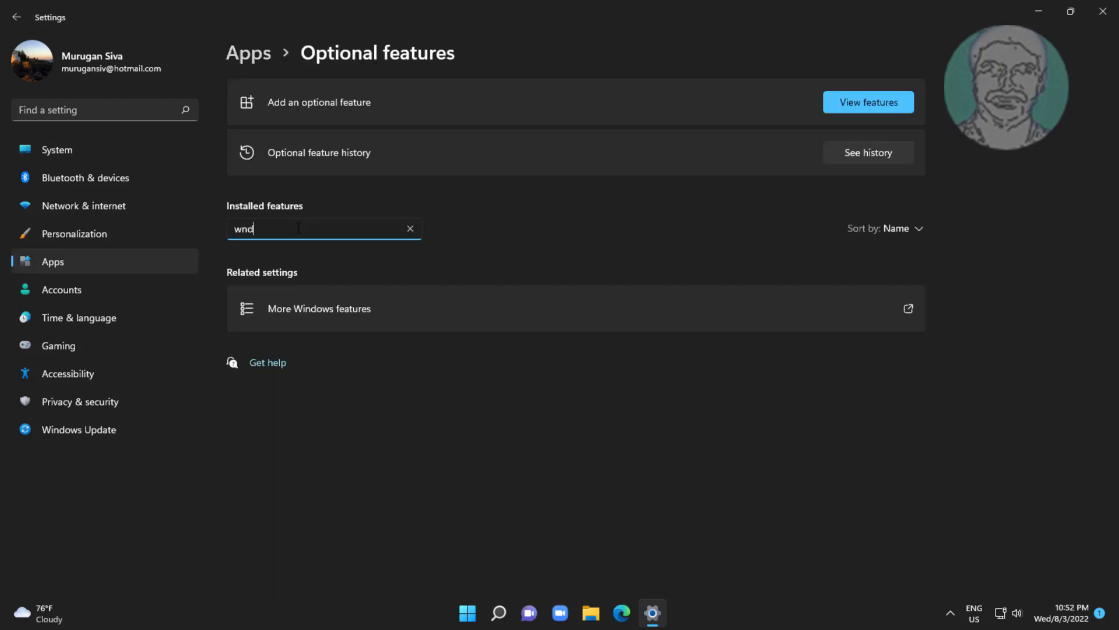
click(410, 228)
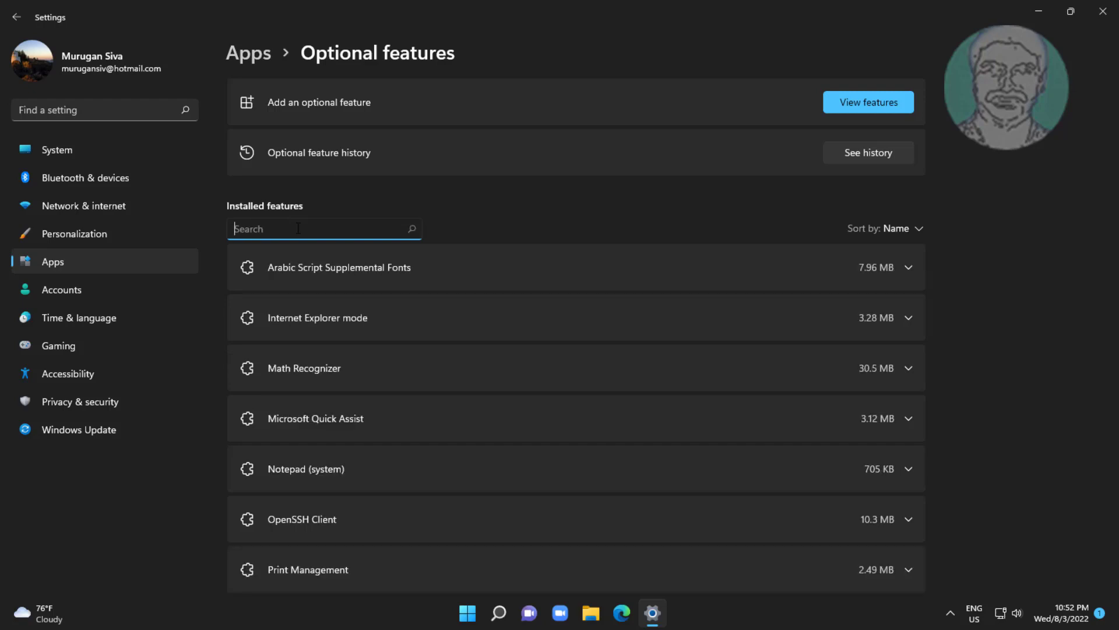
text(windows hell)
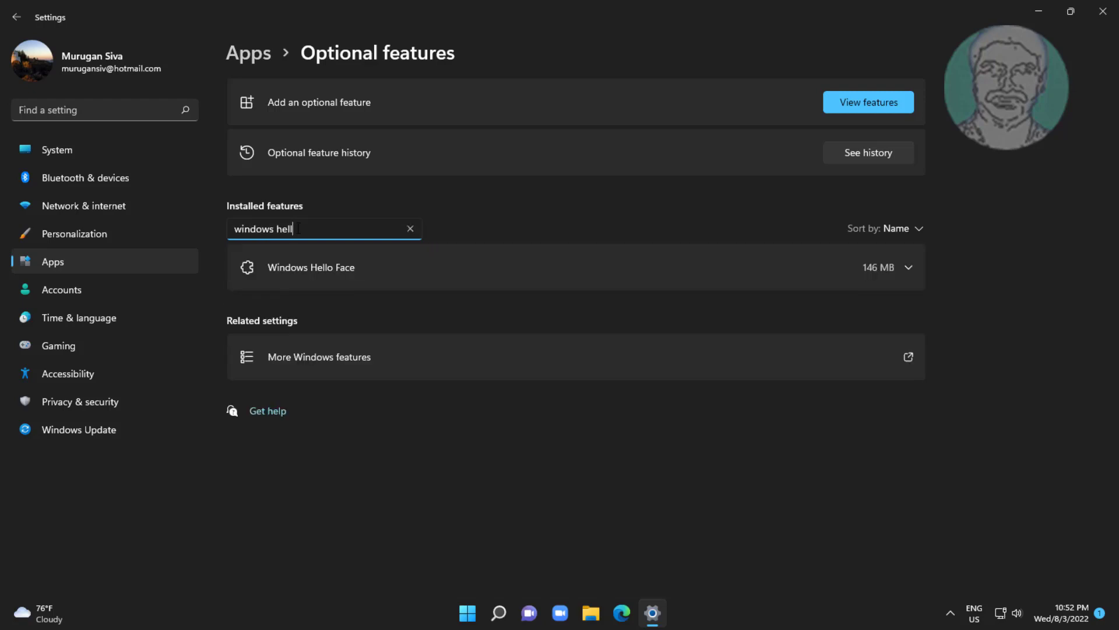
text(o face)
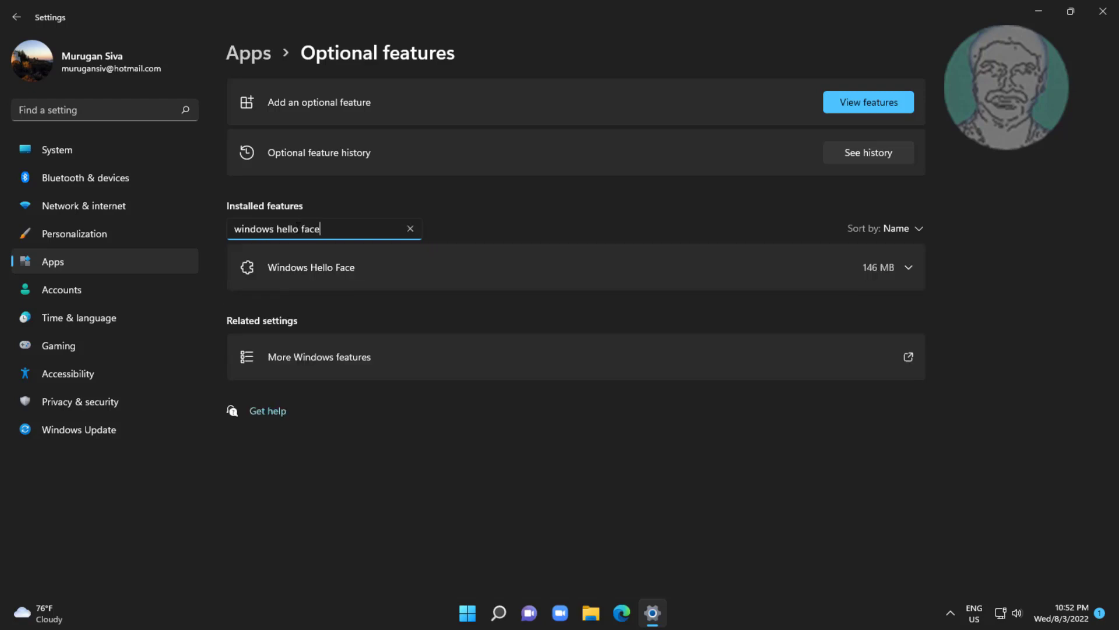
mouse_move(560, 284)
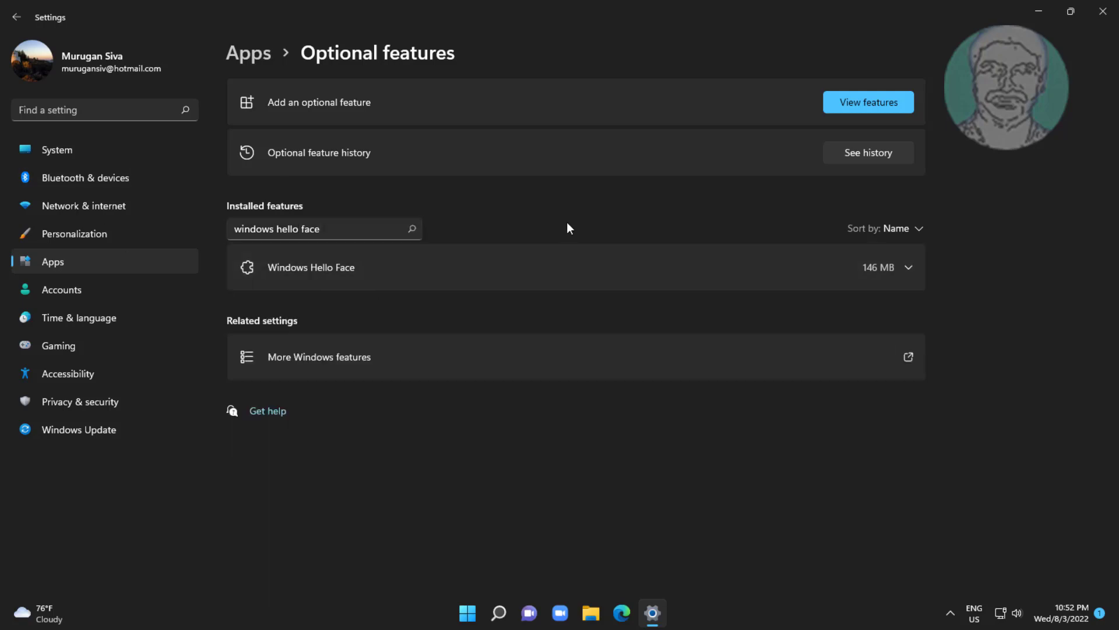
mouse_move(809, 229)
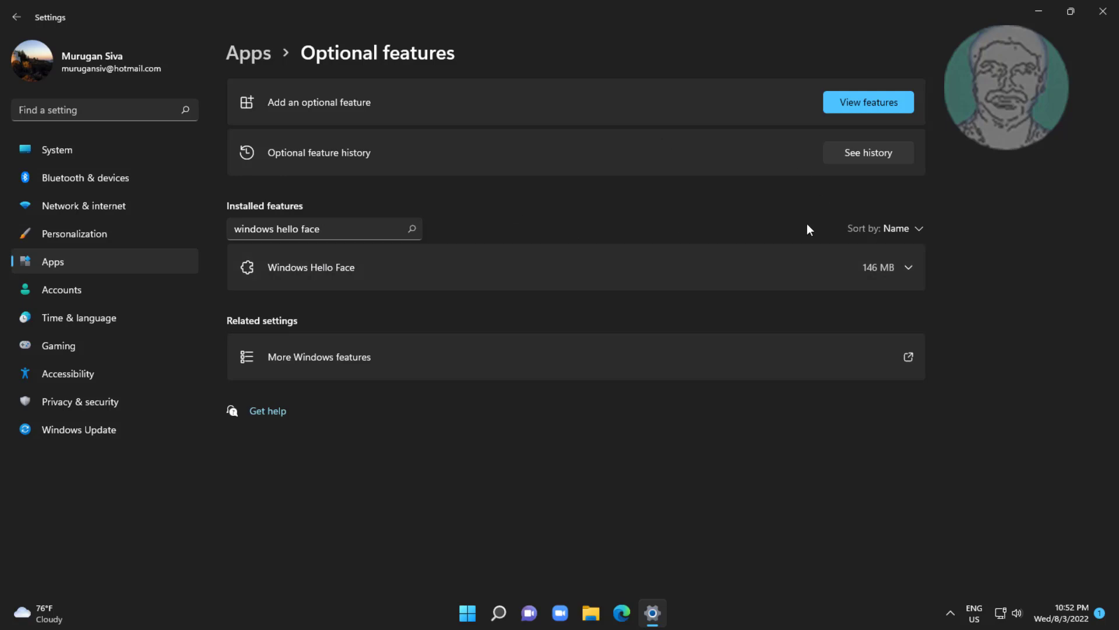
click(867, 101)
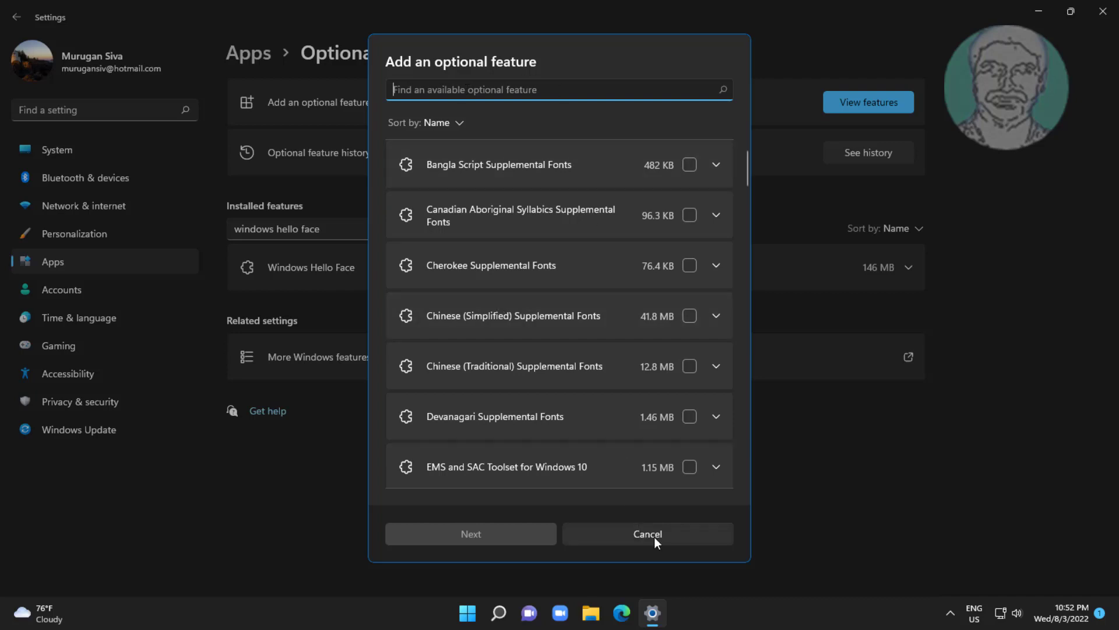
- Cancel the Add an optional feature dialog without adding anything
click(646, 534)
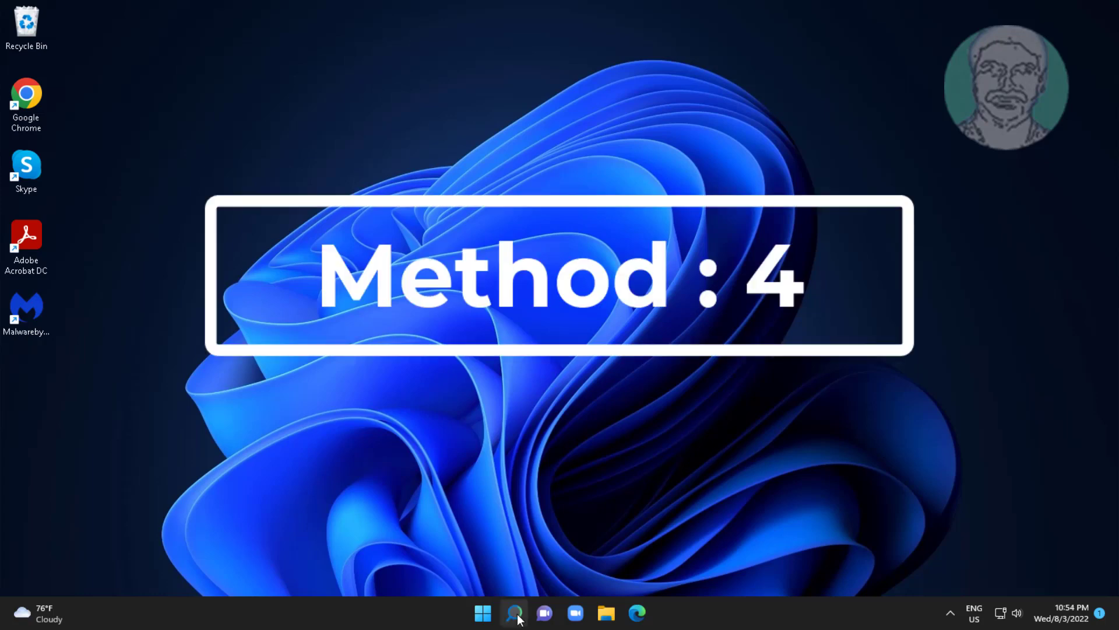
- Search 'gpedit.msc' in Windows Search to open Local Group Policy Editor
click(513, 613)
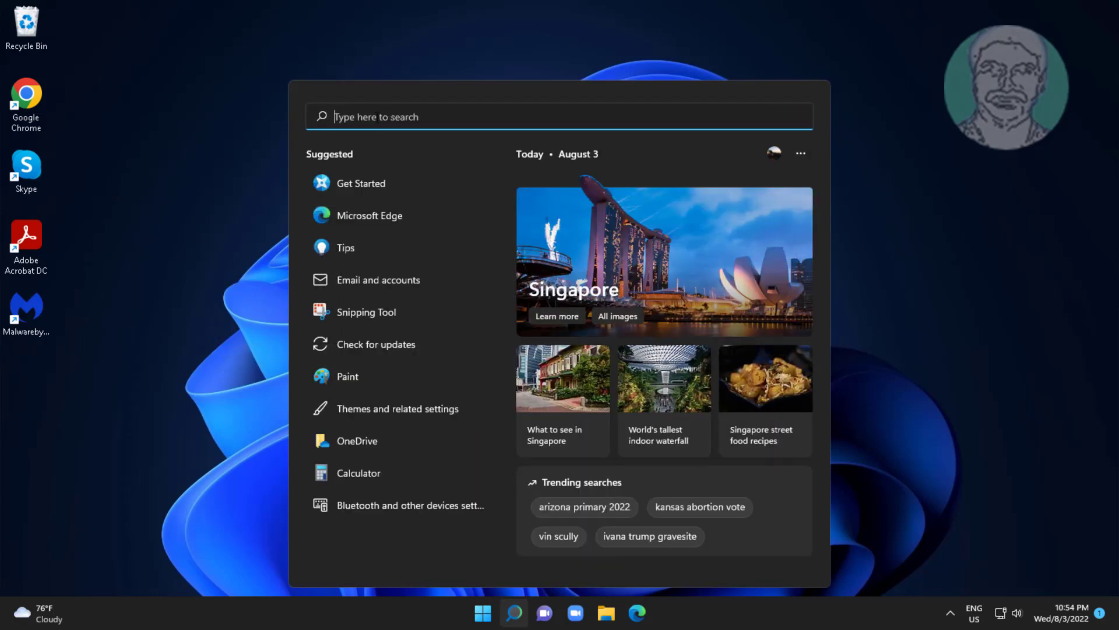
text(gpedit.m)
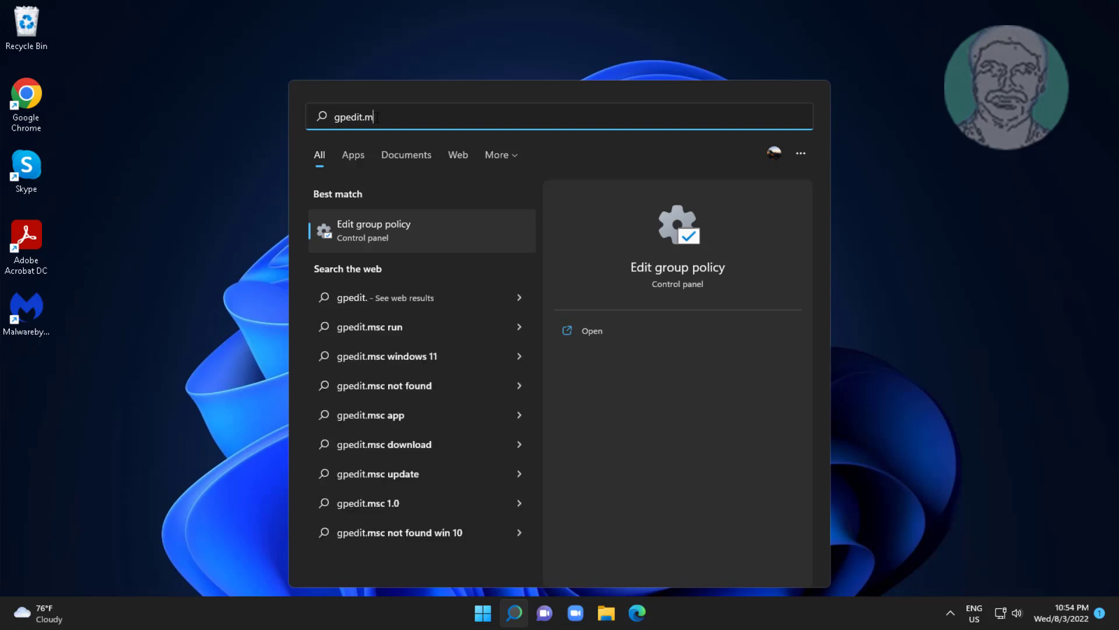
text(sc)
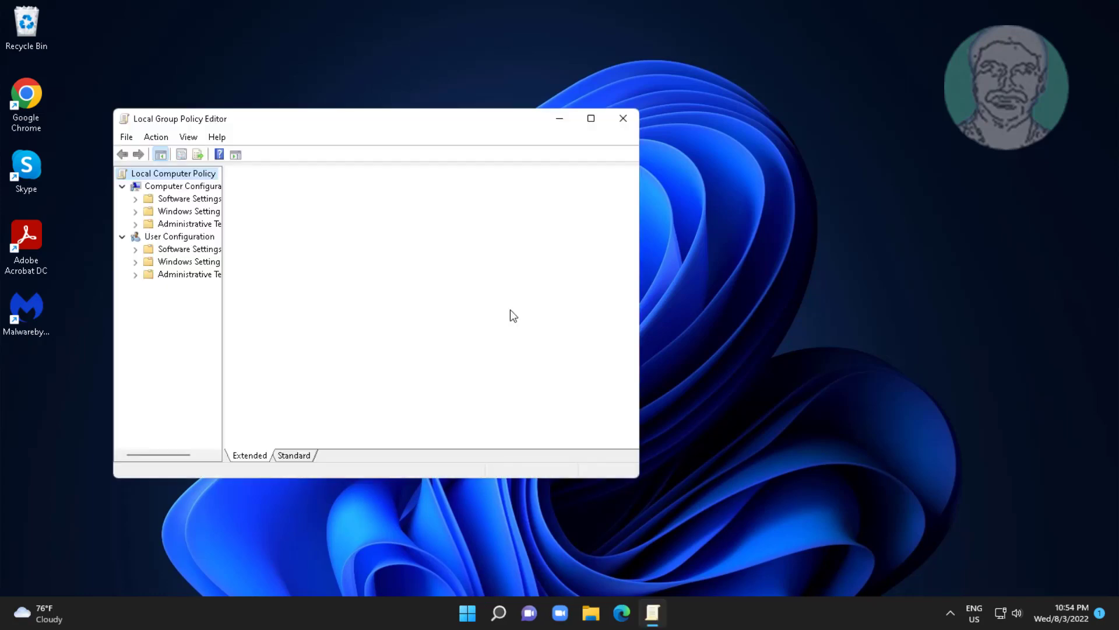
- Maximise the policy editor and open Administrative Templates > Windows Components > Biometrics
click(591, 118)
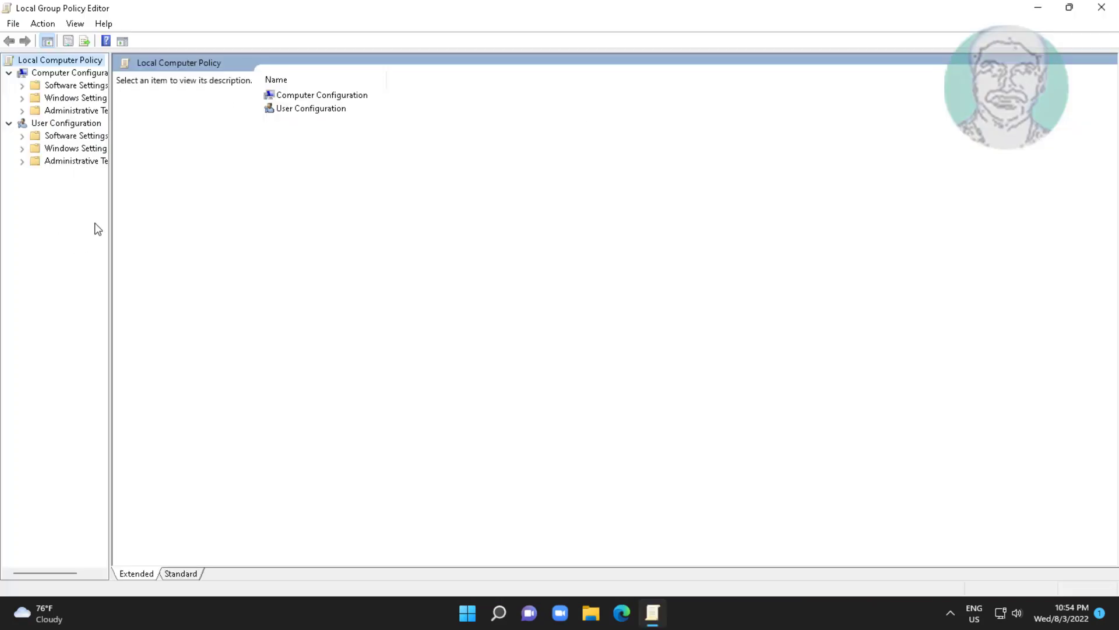
mouse_move(109, 218)
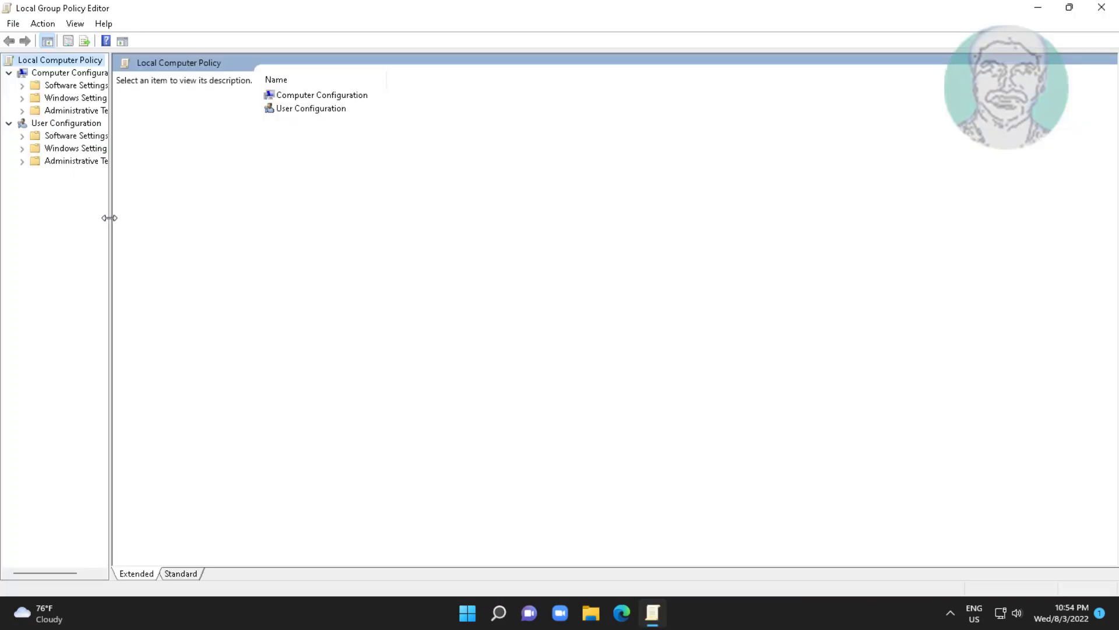
right_click(75, 110)
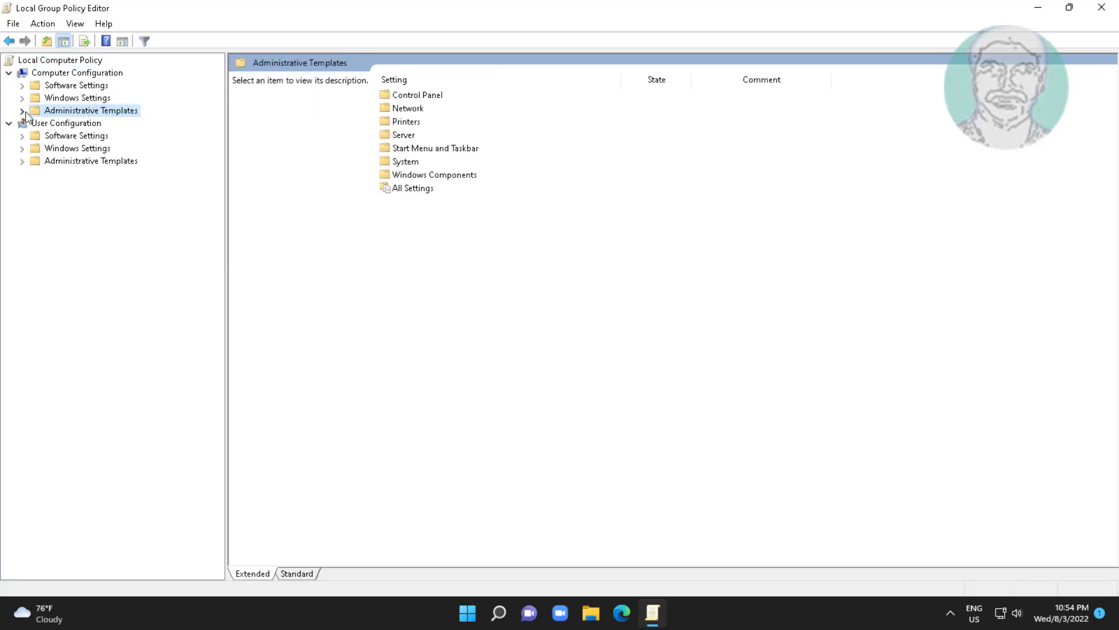
click(21, 110)
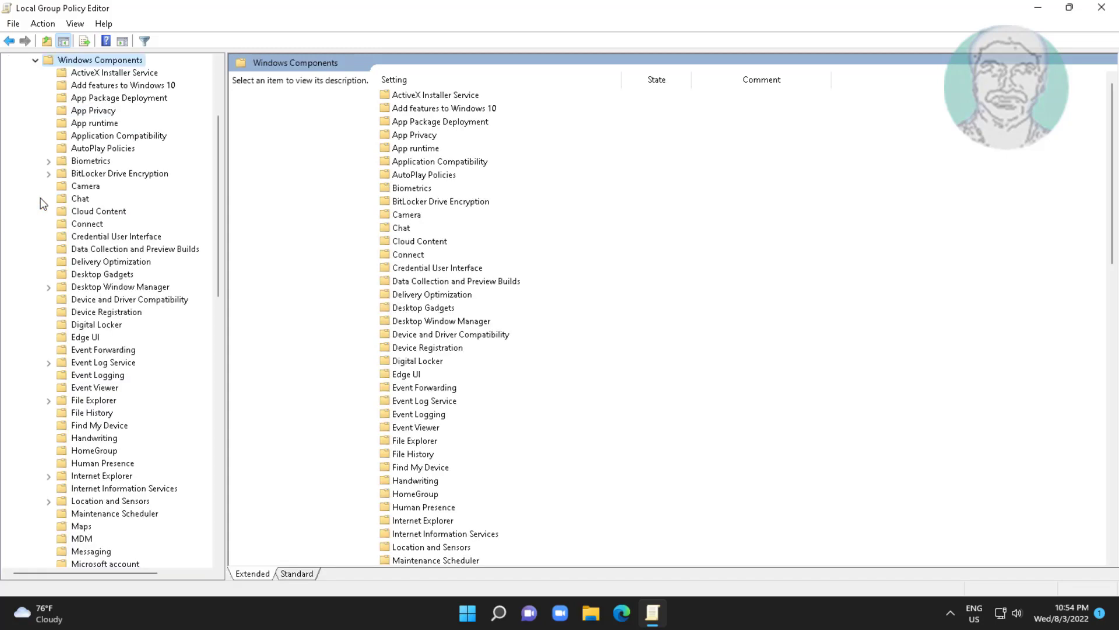
mouse_move(106, 129)
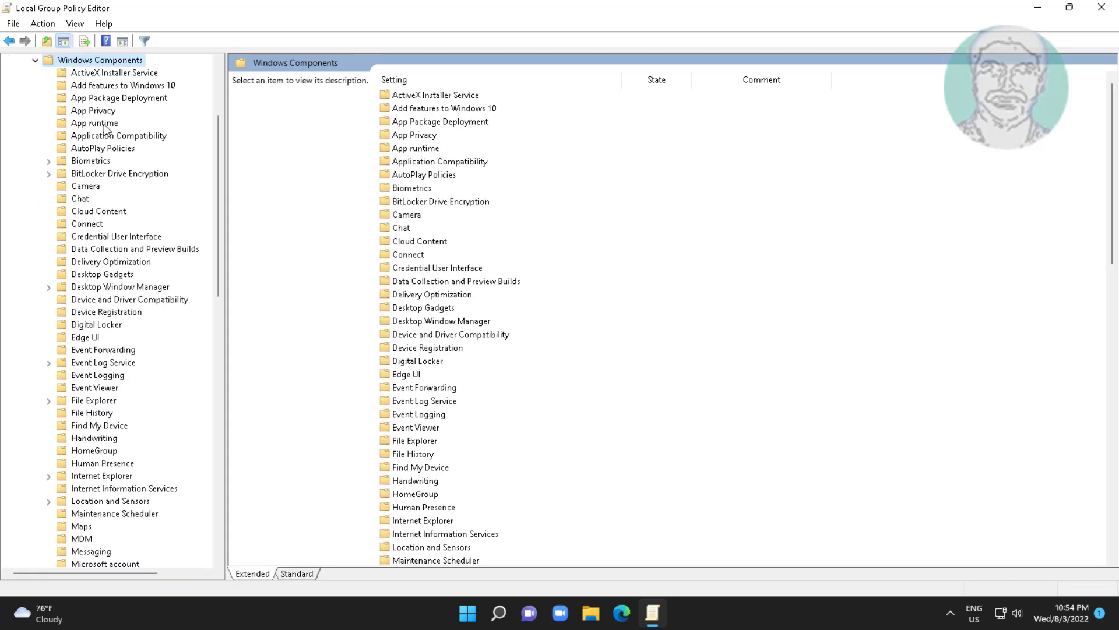
click(91, 161)
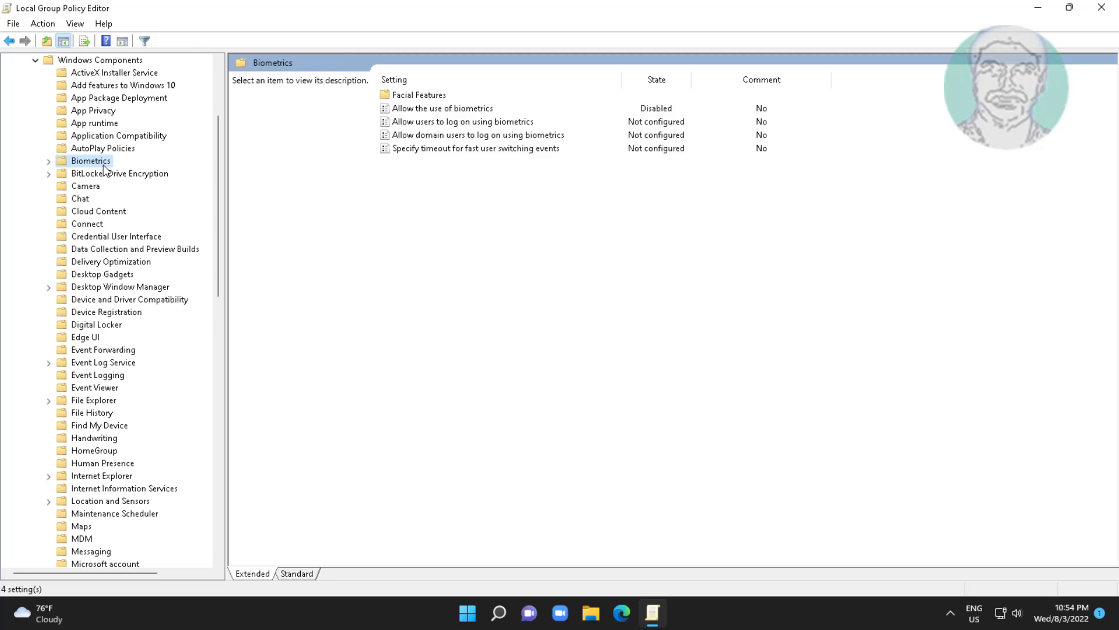
- Set the 'Allow the use of biometrics' policy from Disabled to Enabled
click(442, 108)
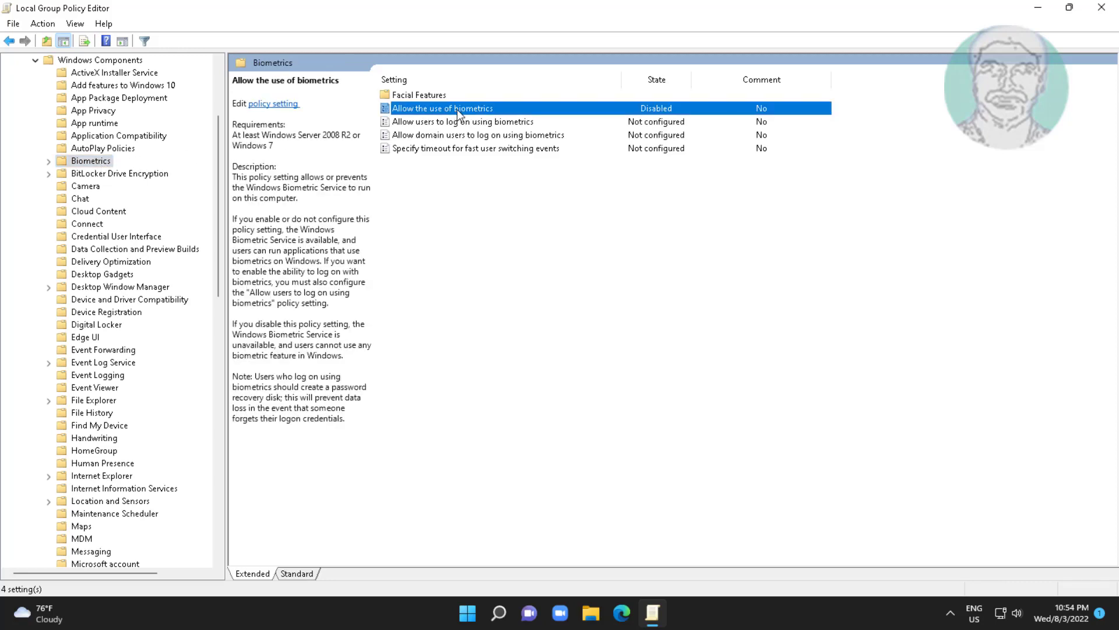
double_click(442, 108)
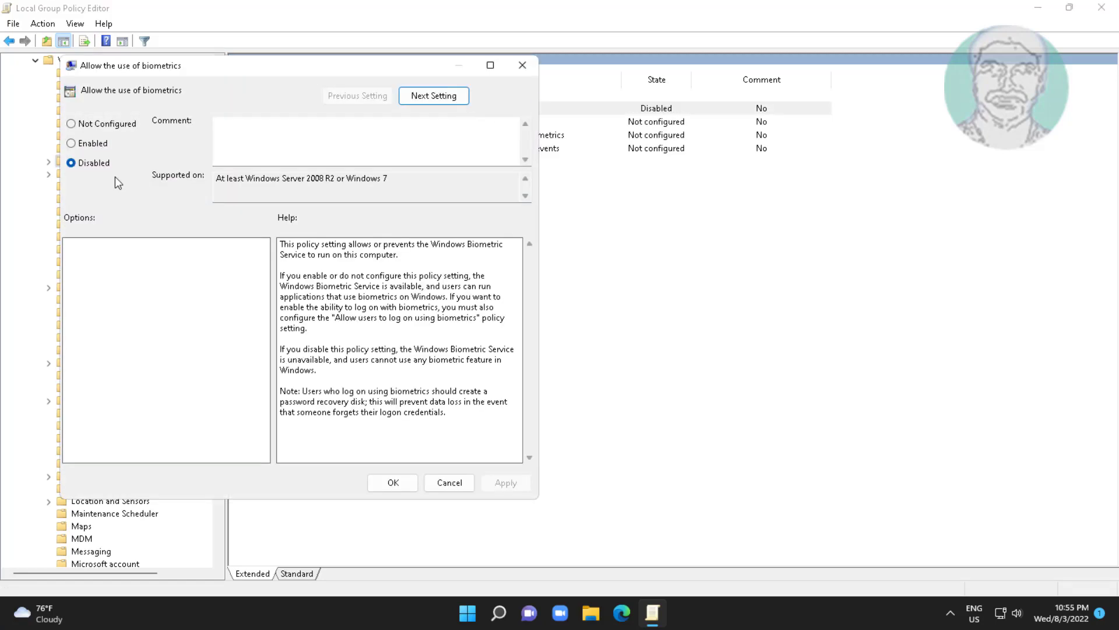
click(71, 143)
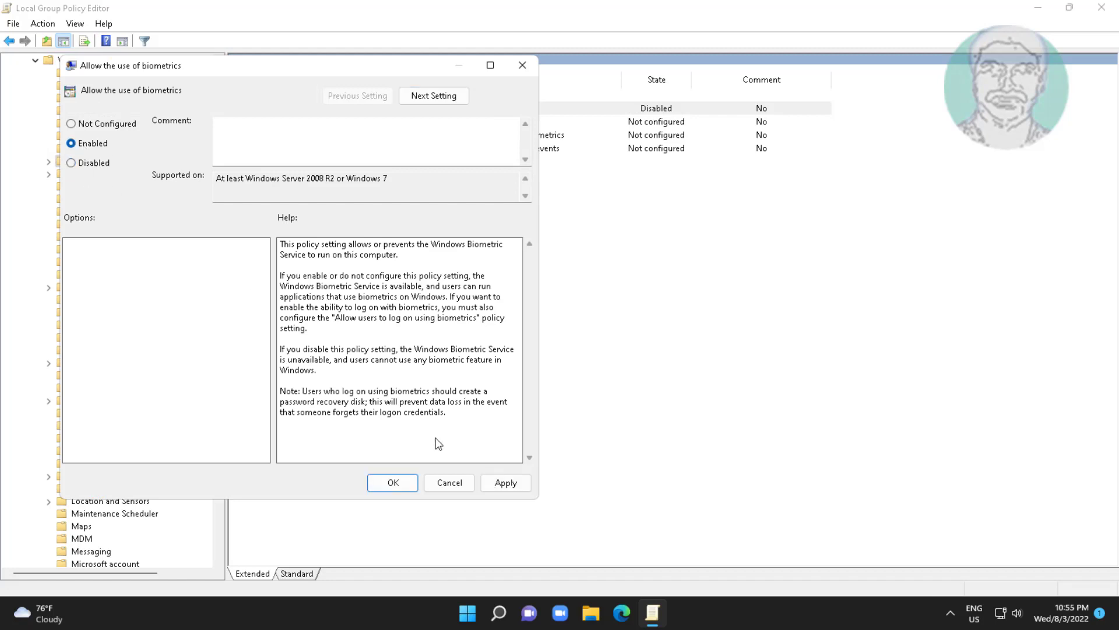
click(392, 483)
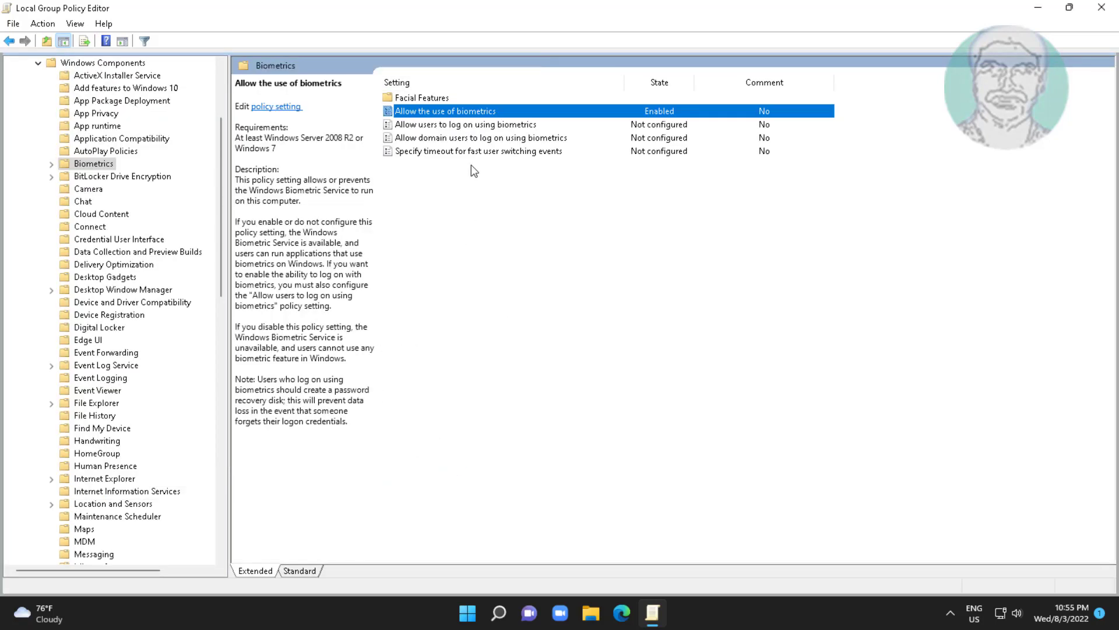
- Set the 'Allow users to log on using biometrics' policy to Enabled
click(465, 124)
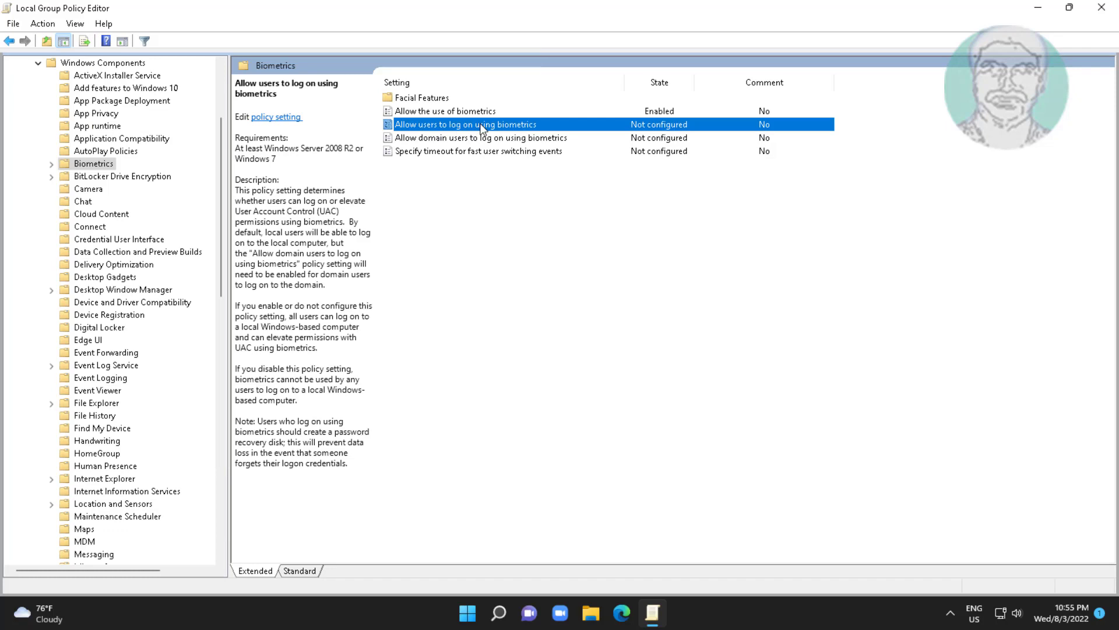
double_click(465, 124)
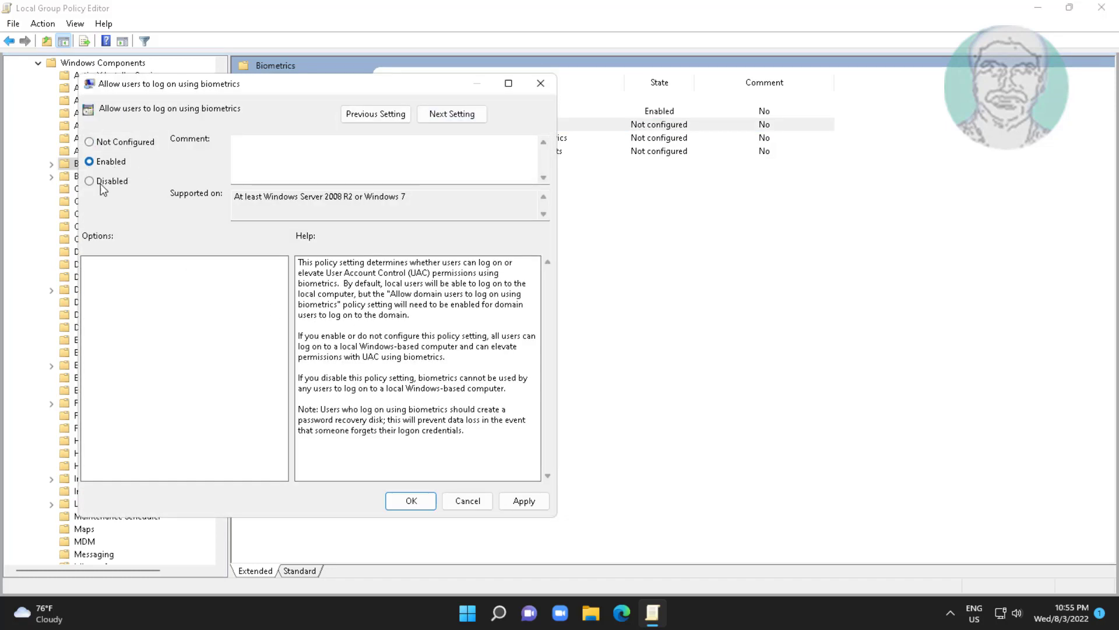
click(411, 501)
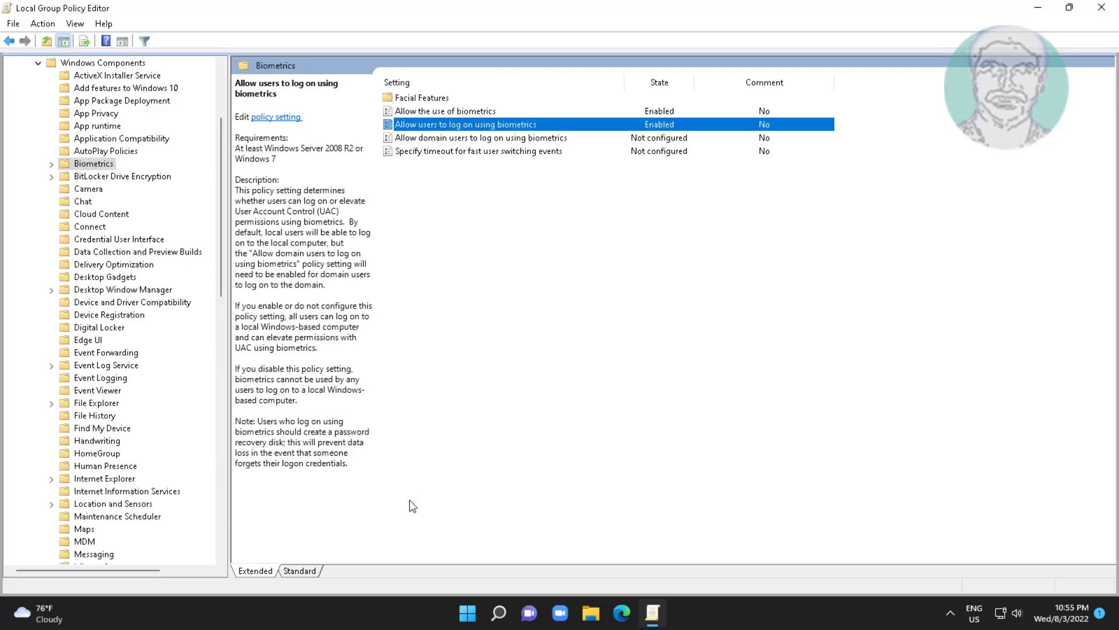
mouse_move(605, 364)
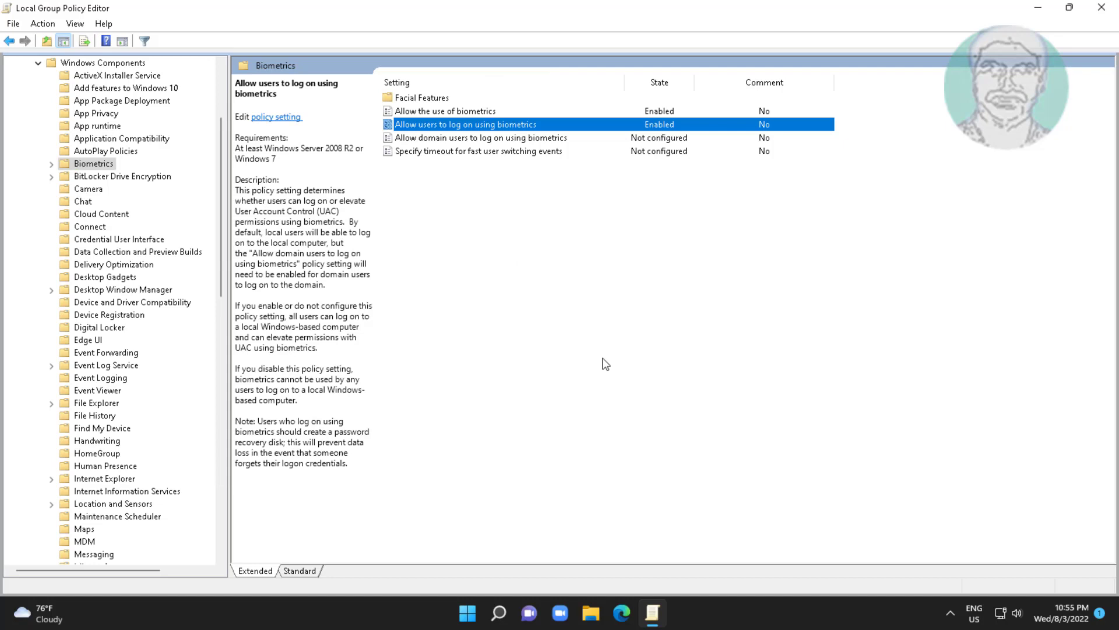